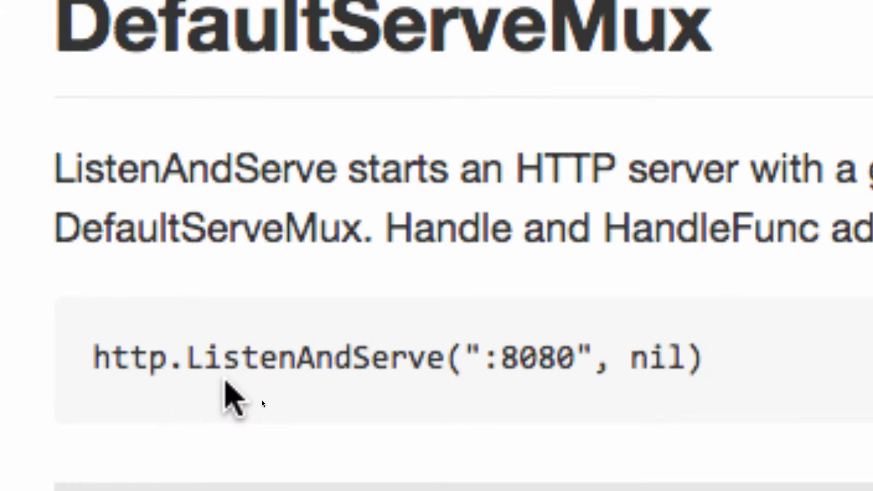
mouse_move(656, 383)
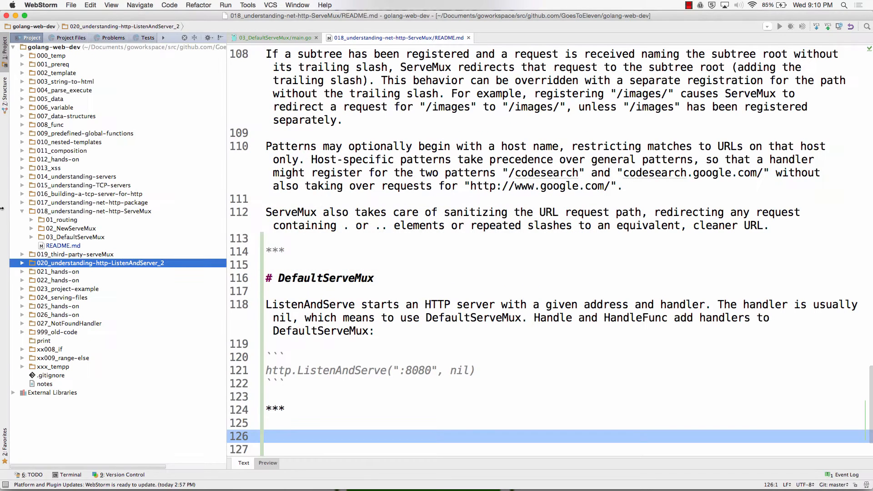
Step: Open 02_NewServeMux/main.go, routing /dog and /cat through a custom mux
click(31, 230)
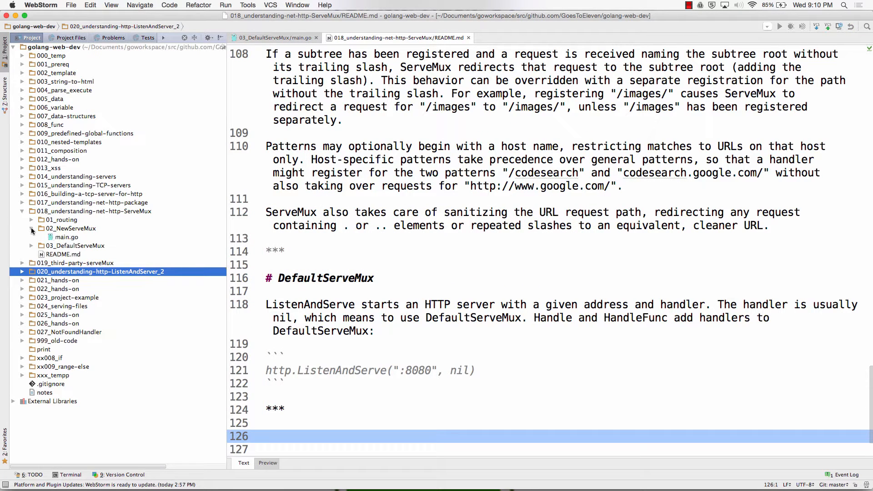
double_click(67, 237)
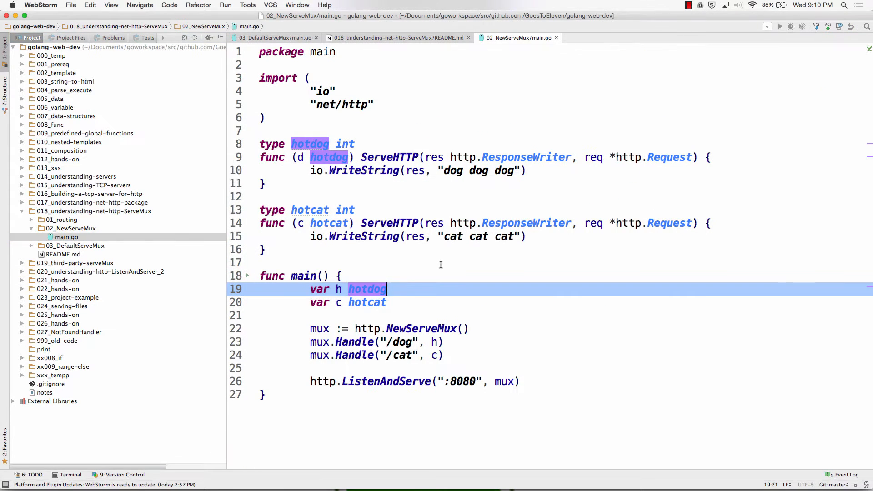
click(320, 328)
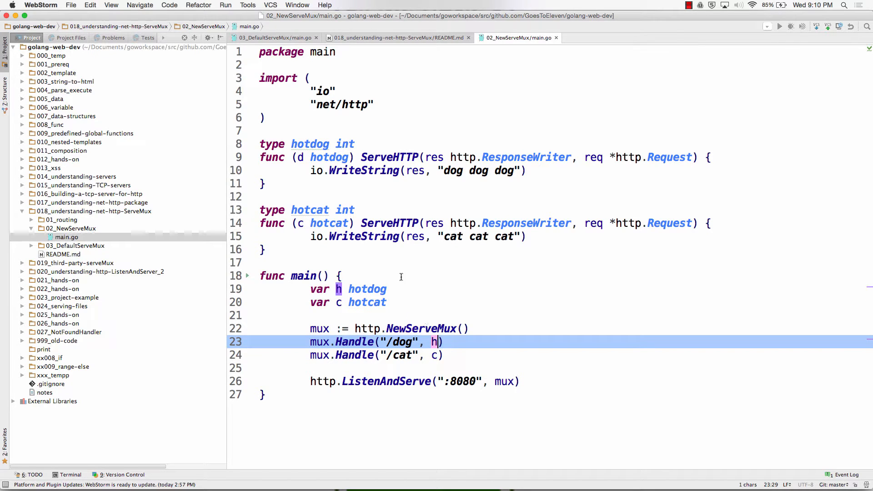
Step: Undo the trial trailing-slash edits on the /dog and /cat patterns
click(450, 170)
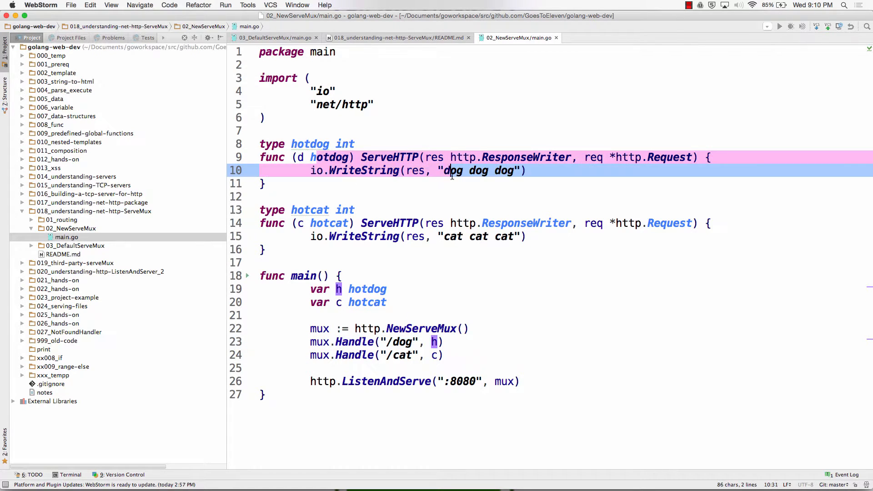
click(434, 356)
text(/)
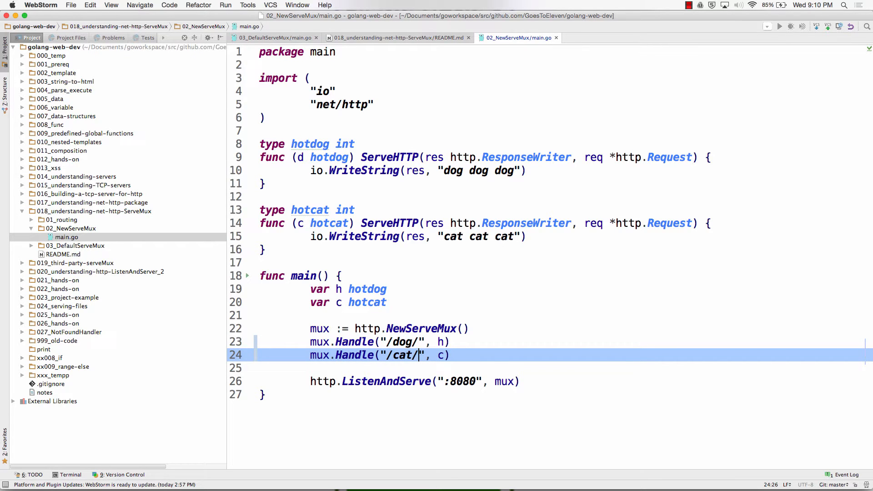
key(backspace)
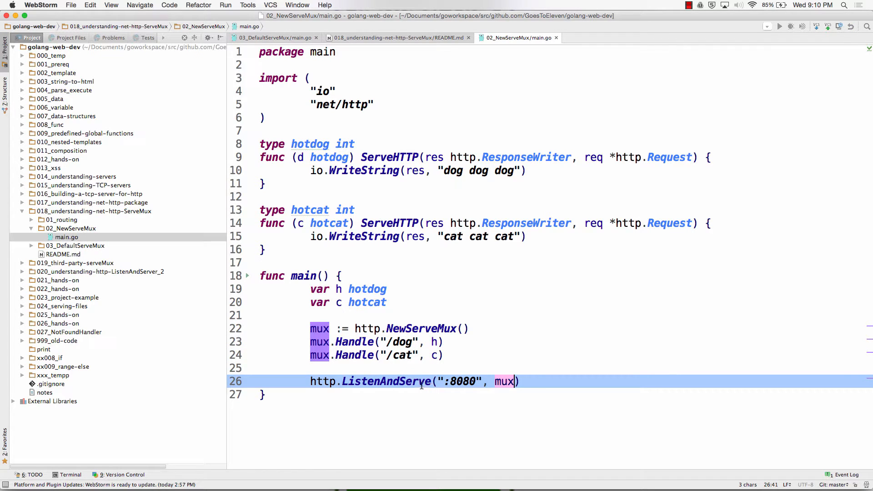
Step: In 03_DefaultServeMux/main.go, register routes with http.Handle and pass nil to ListenAndServe
click(395, 38)
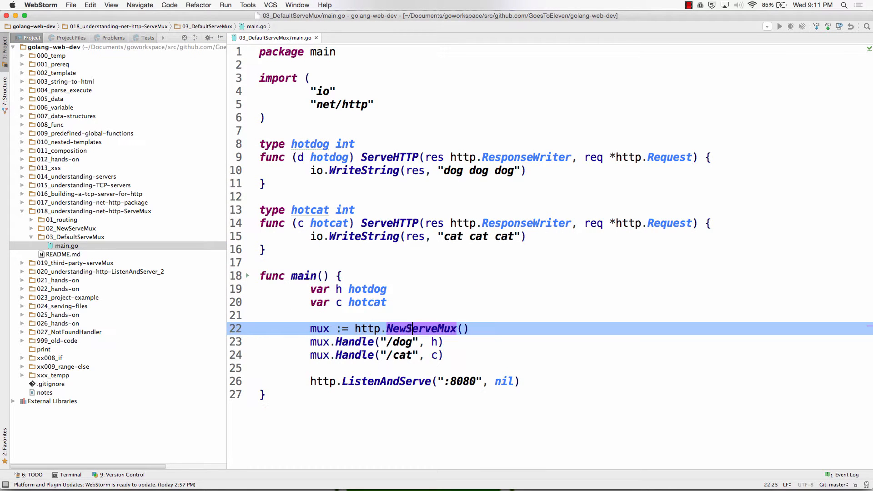
mouse_move(820, 181)
text(mux)
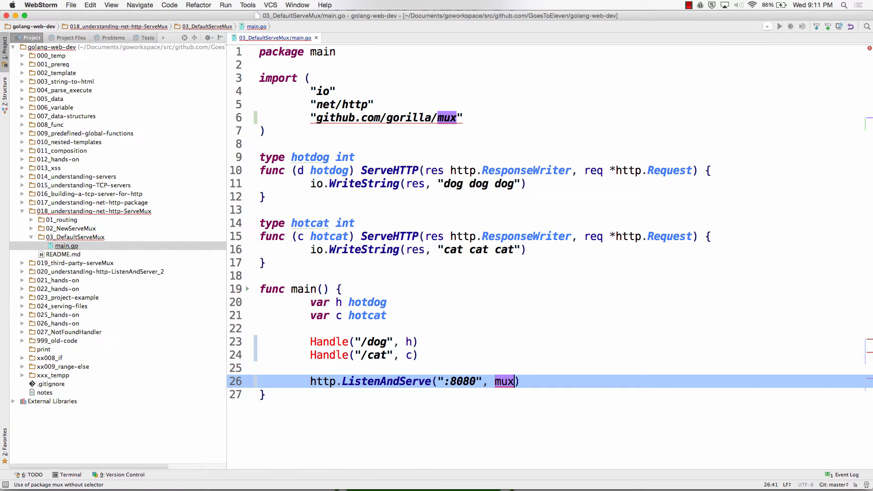
text(nil)
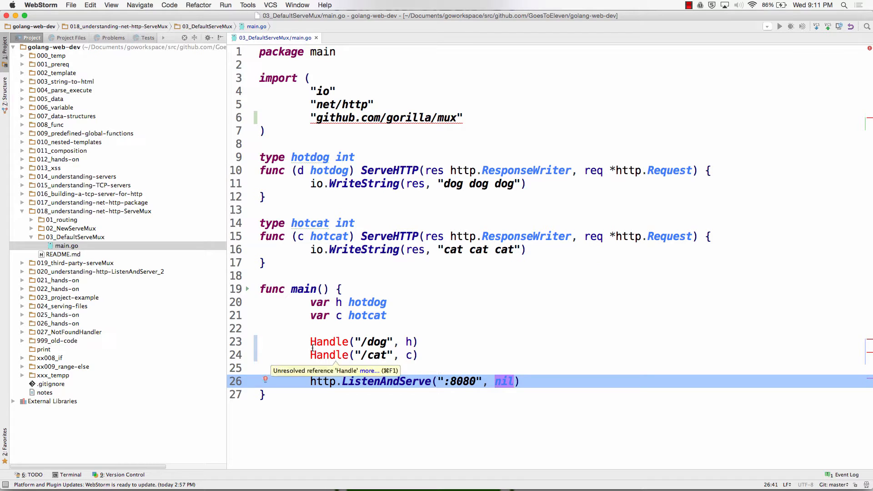
text(http.)
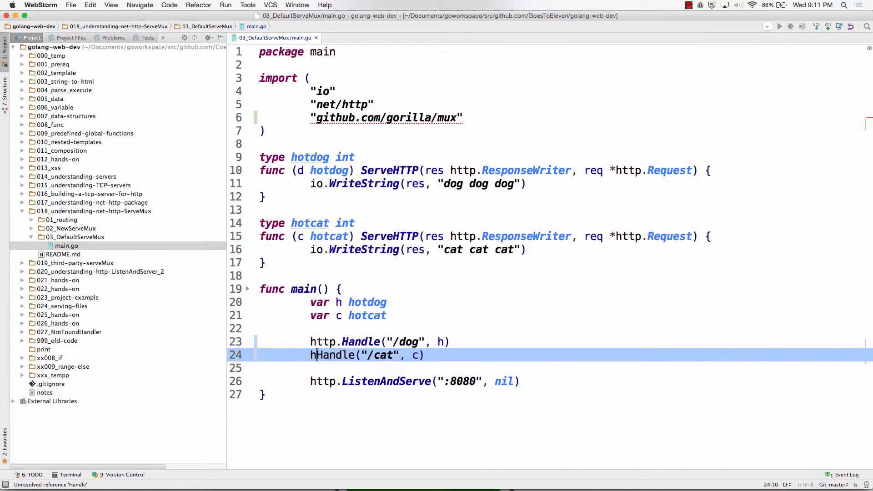
text(ttp.)
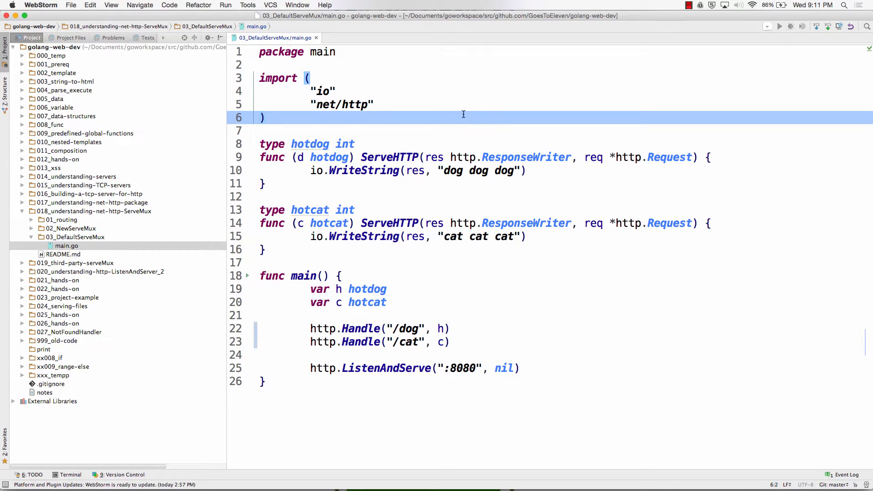
click(356, 328)
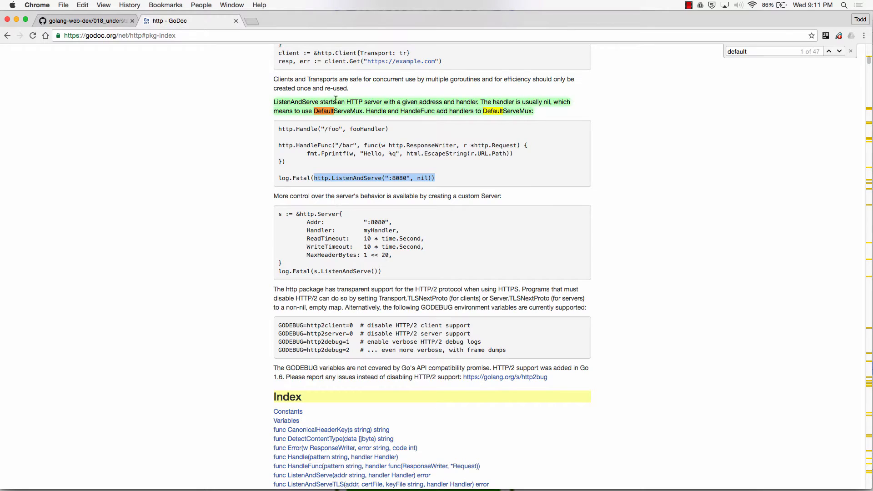
Step: Scroll the GoDoc net/http overview around the note that a nil handler means DefaultServeMux
scroll(up, 3)
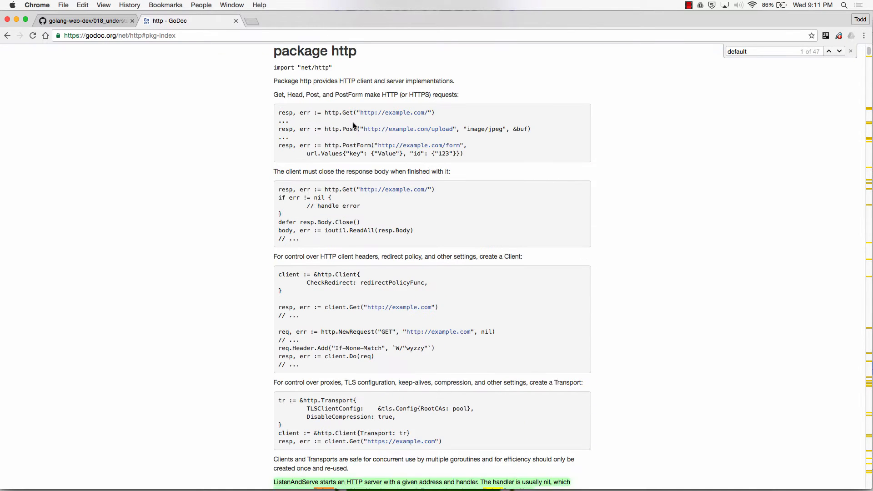
scroll(down, 3)
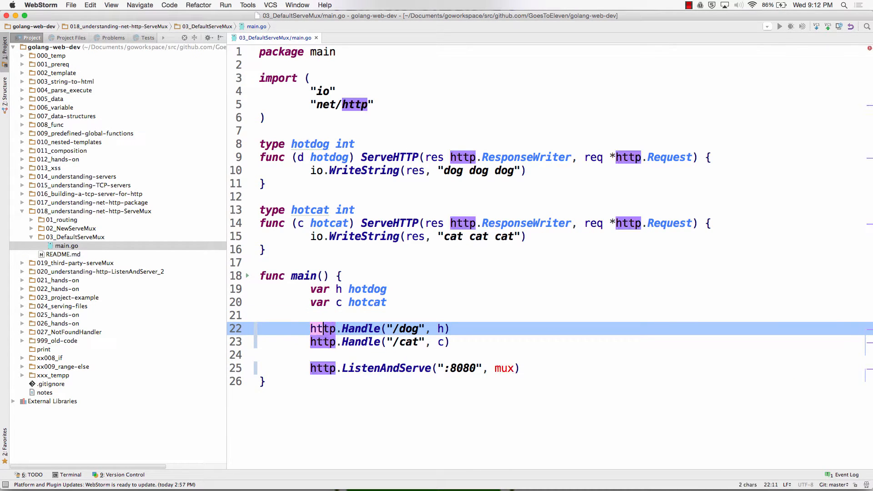
Step: Add a mux := http.NewServeMux variable and register both routes with mux.Handle
text(mux)
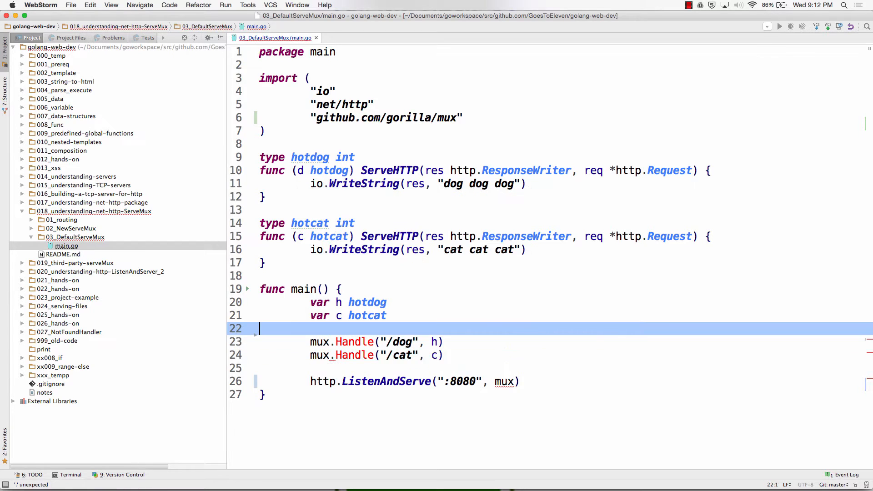
text(mux)
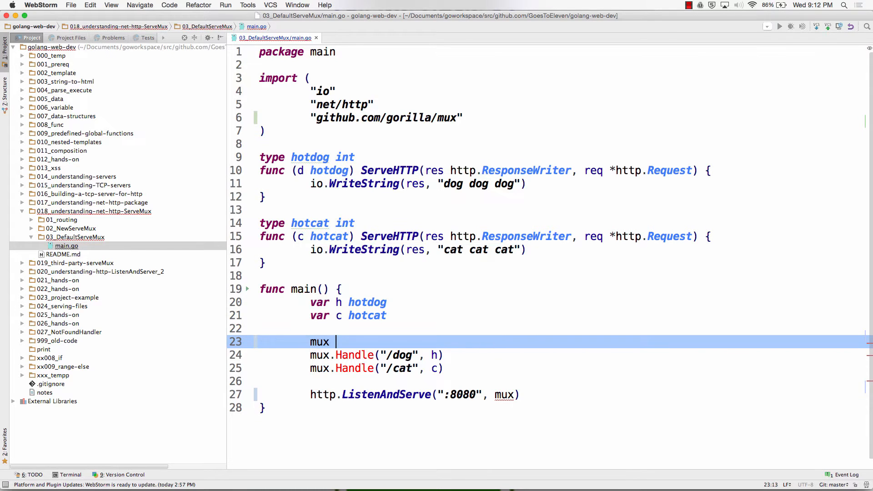
text(:= h)
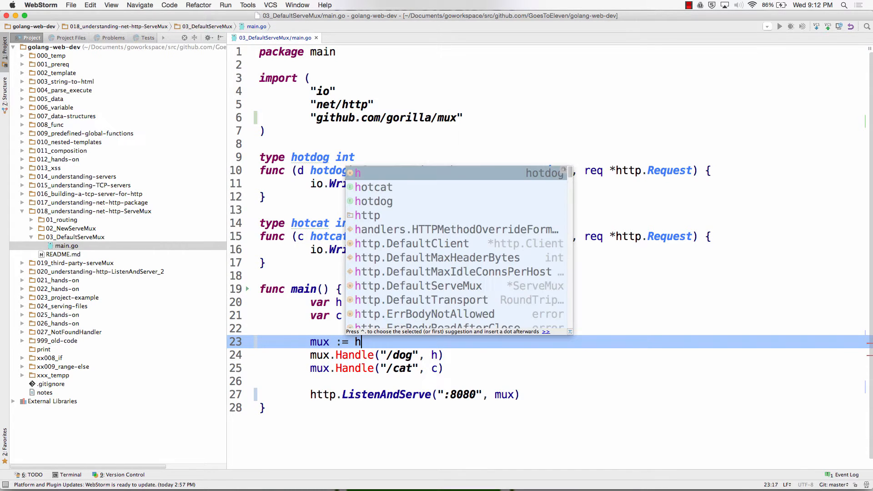
text(ttp.Def)
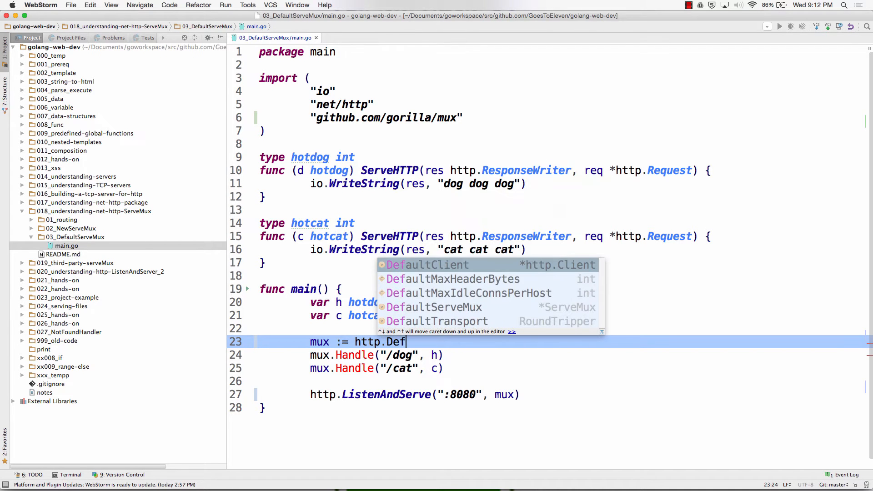
text(New)
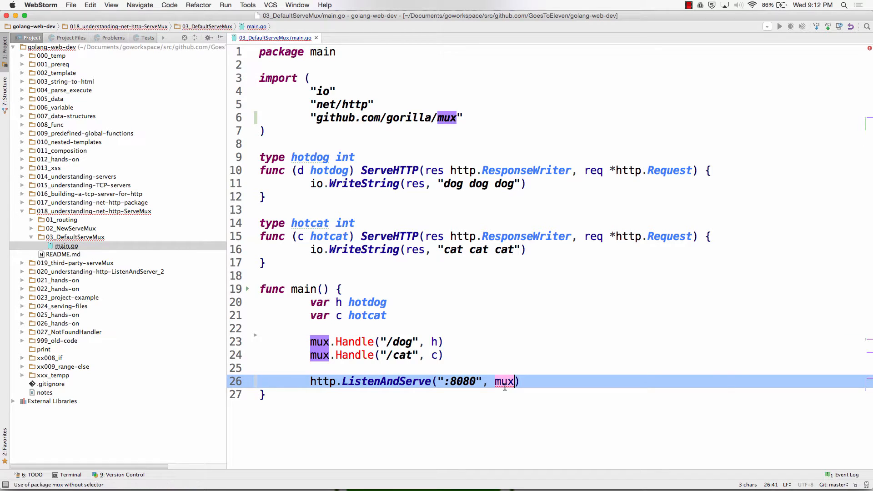
Step: Restore nil as the handler argument to ListenAndServe
text(nil)
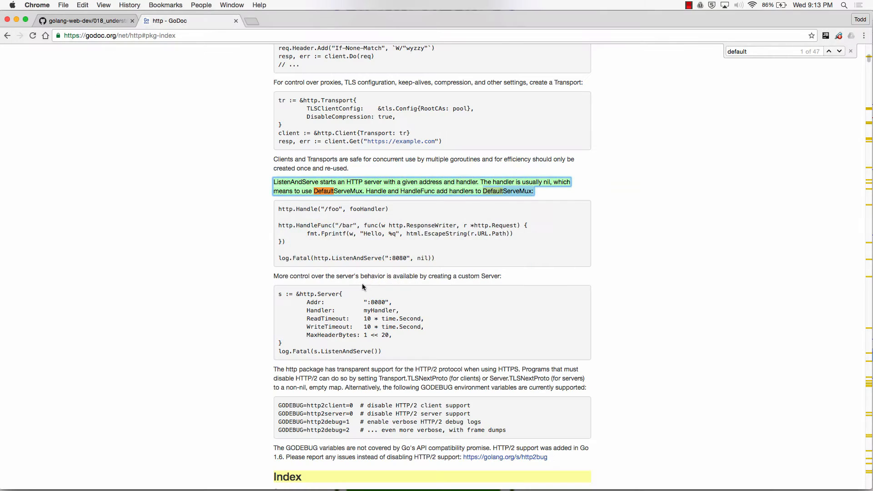
Step: Read the ServeMux type docs from func NewServeMux, then return to the ServeMux index entries, zoomed in
scroll(down, 3)
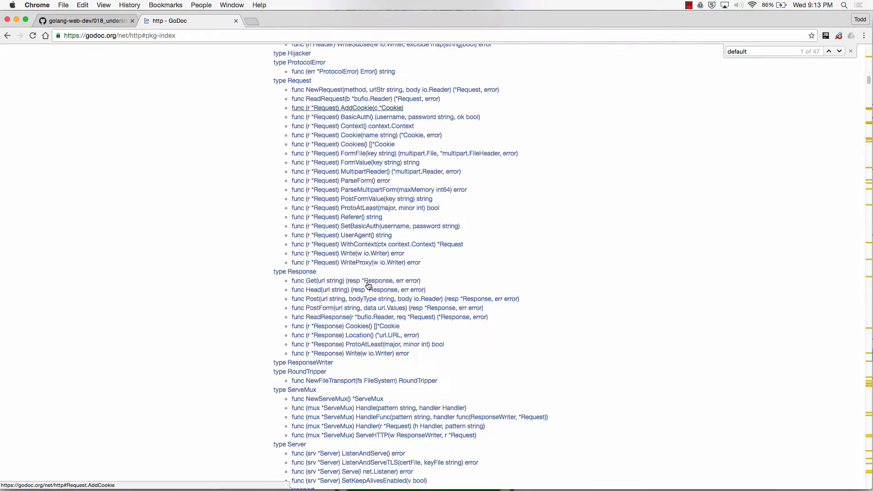
scroll(down, 3)
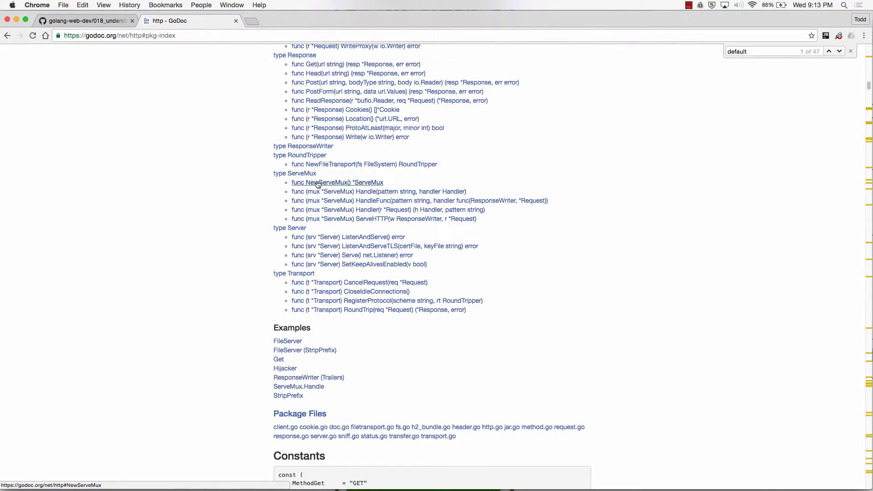
click(294, 173)
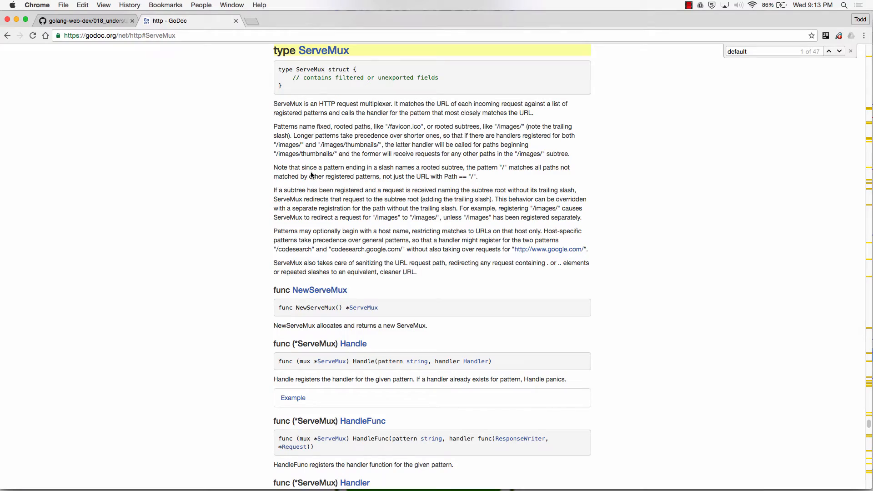
scroll(down, 3)
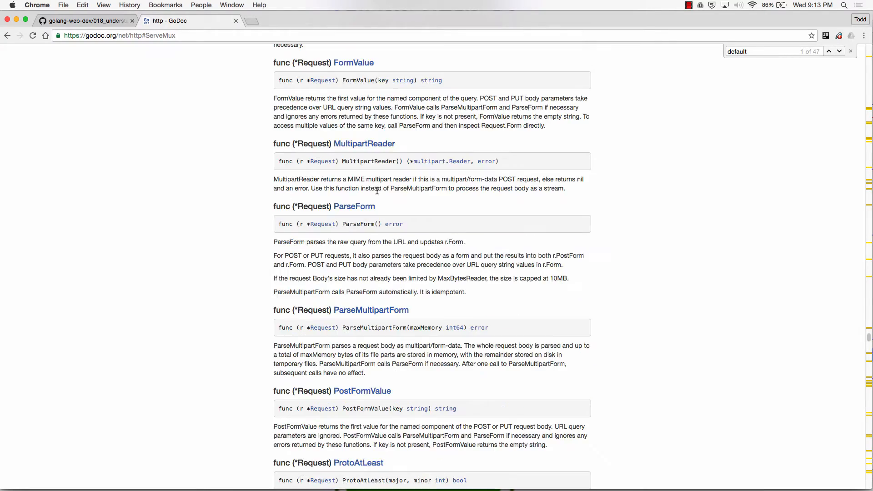
scroll(up, 3)
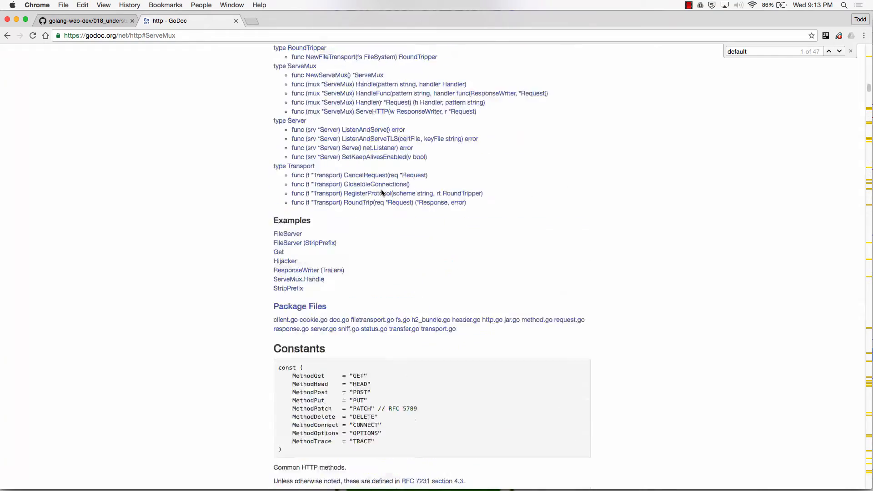
scroll(up, 3)
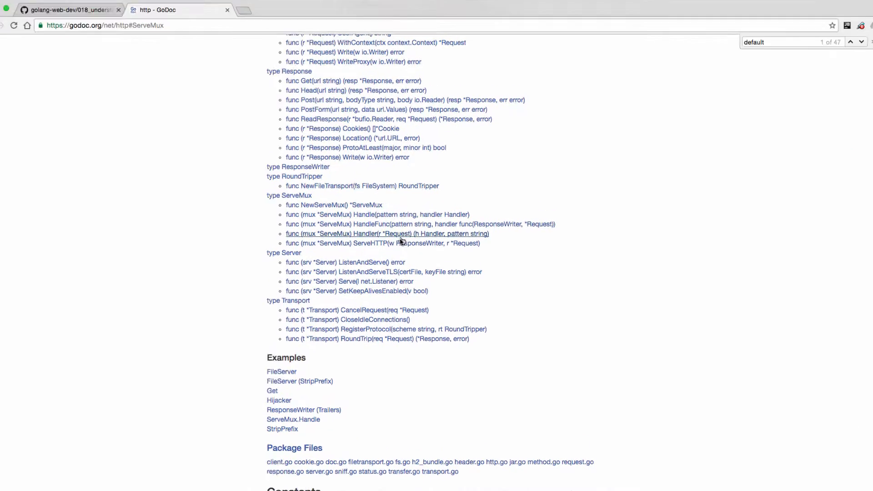
key(ctrl+plus)
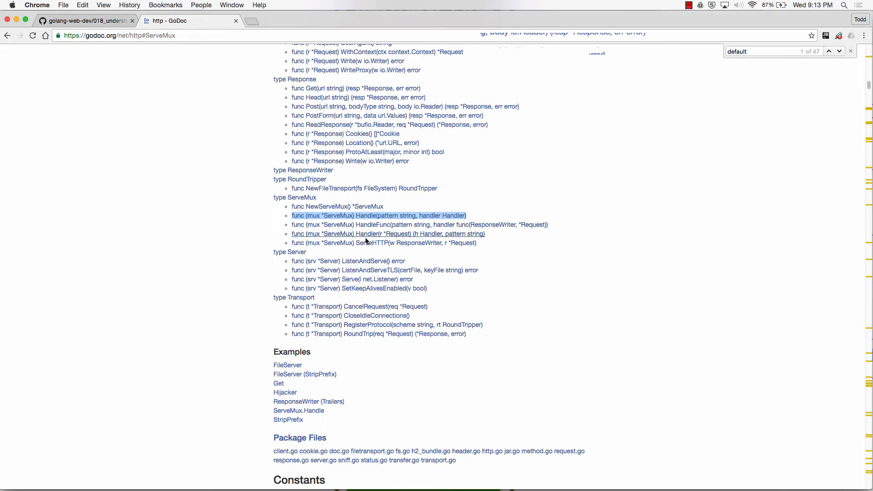
Step: Scroll the net/http index past the ServeMux methods to the package-level func Handle docs
scroll(up, 3)
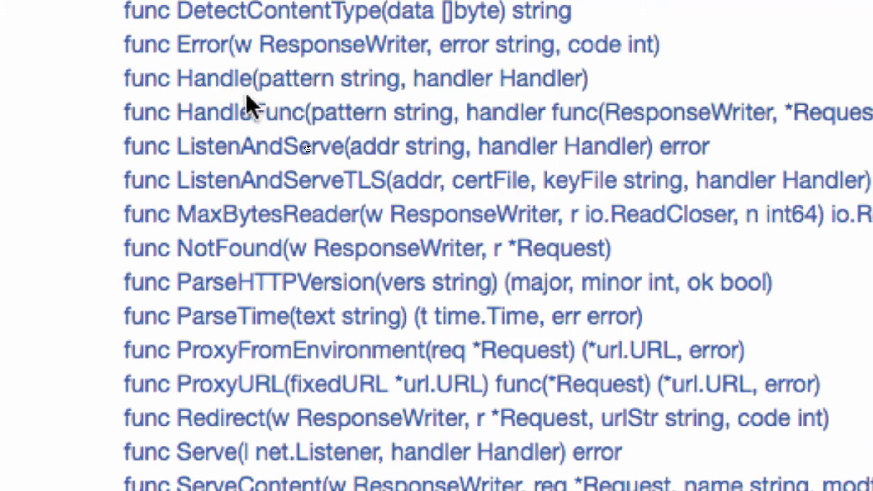
mouse_move(598, 92)
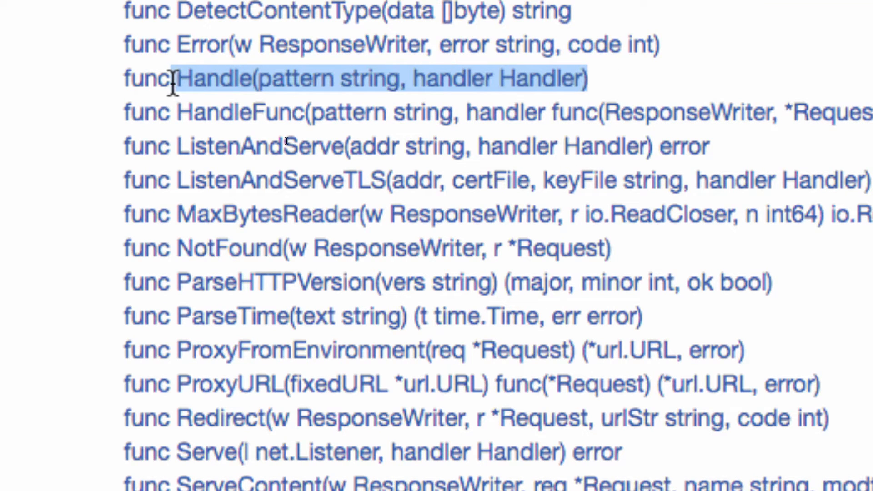
scroll(down, 3)
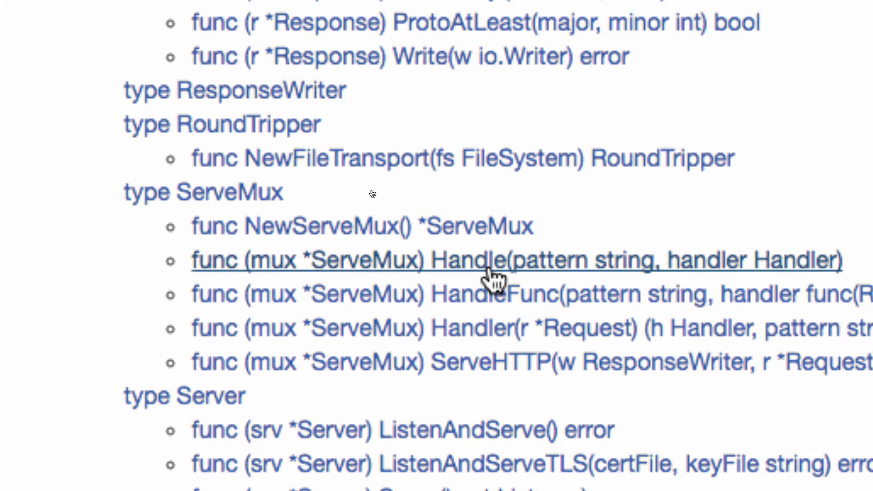
mouse_move(485, 244)
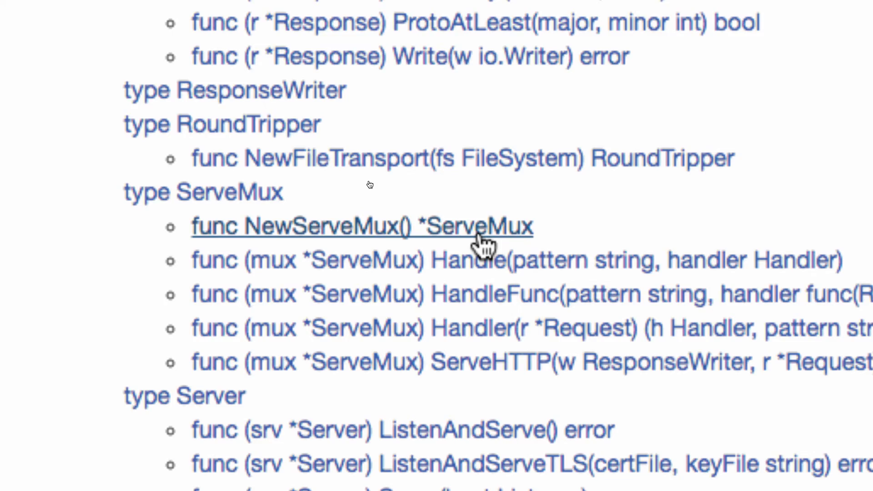
scroll(up, 3)
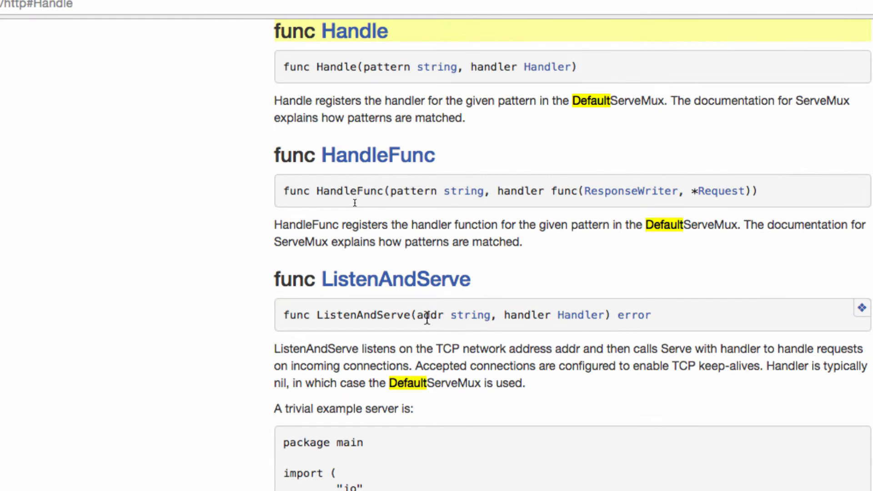
mouse_move(378, 90)
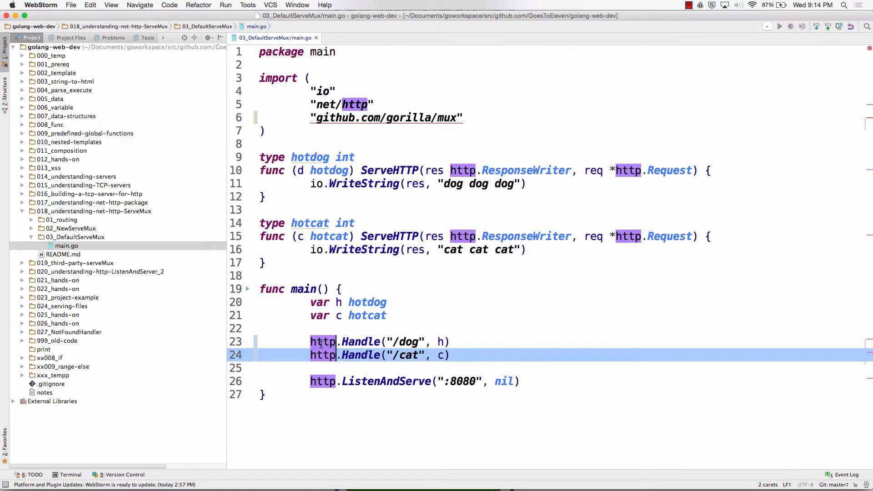
Step: View 02_NewServeMux/main.go for comparison, then reopen only 03_DefaultServeMux/main.go
click(360, 342)
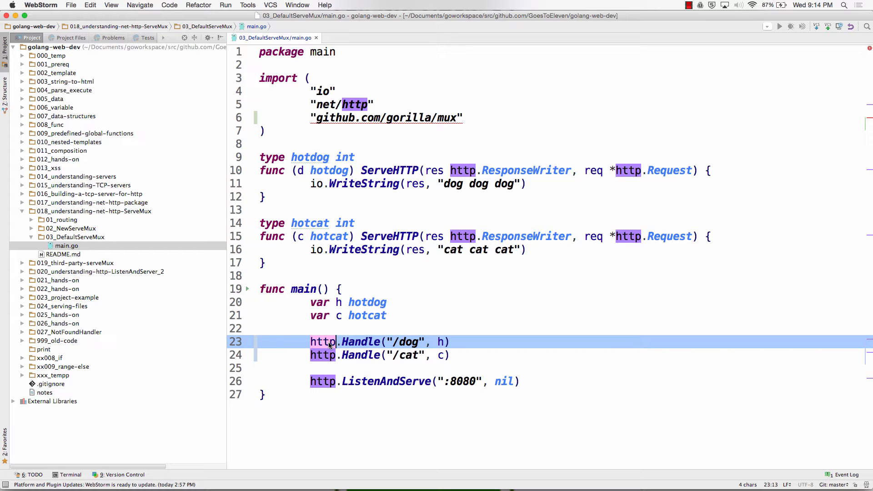
click(32, 228)
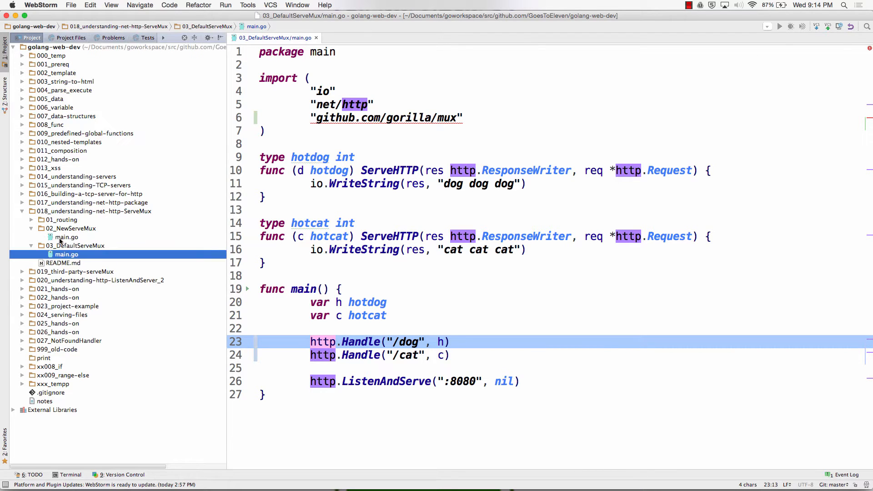
click(66, 236)
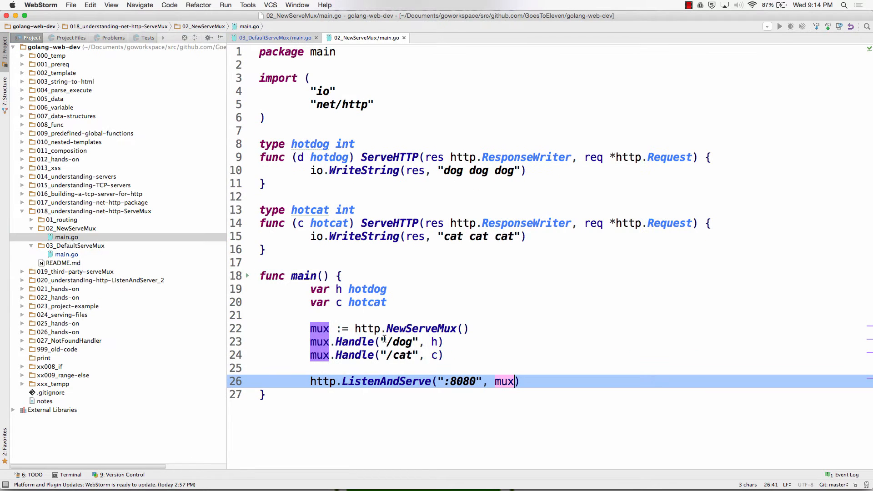
click(354, 341)
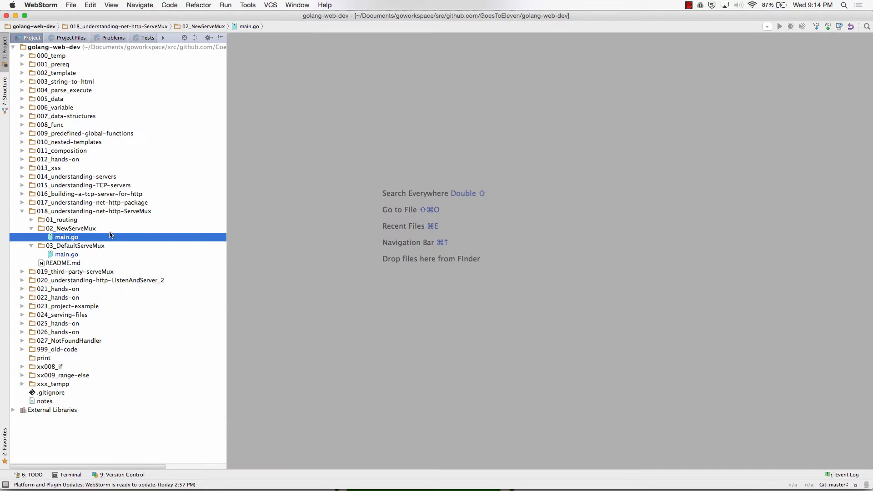
double_click(67, 254)
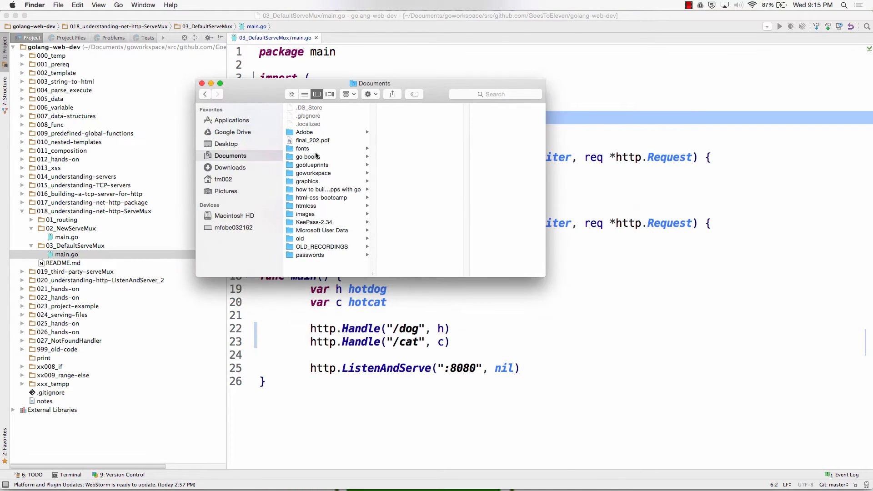
Step: Browse Finder into goworkspace/src/github.com, then expand 019_third-party-serveMux in WebStorm
click(312, 173)
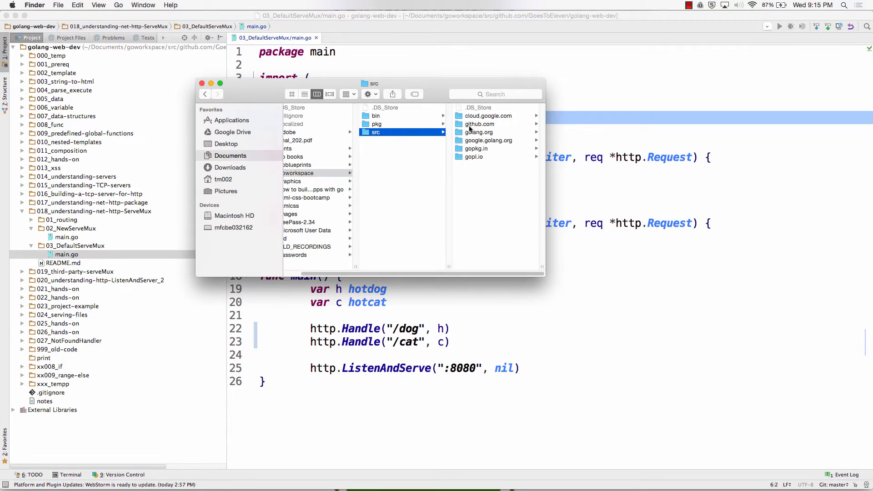
click(479, 124)
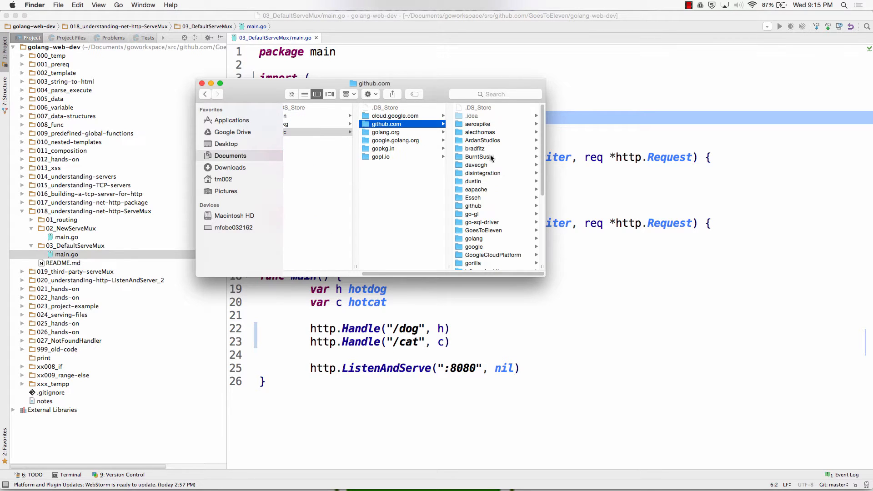
mouse_move(485, 202)
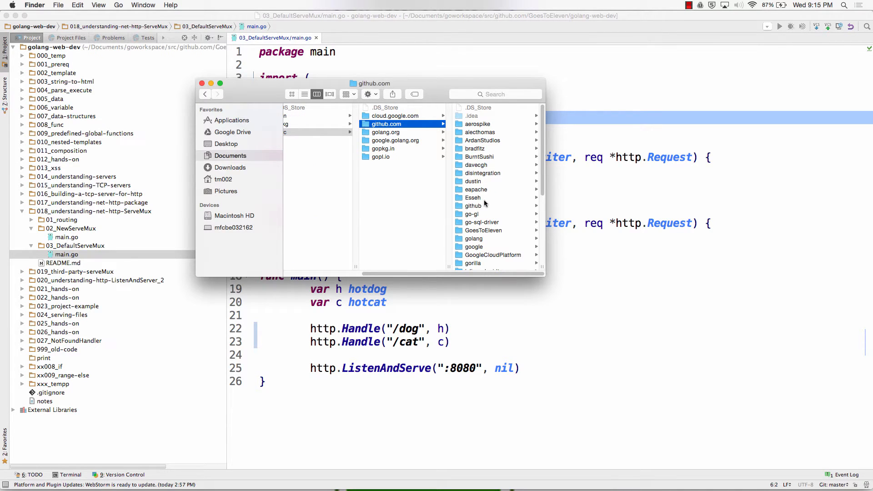
click(473, 262)
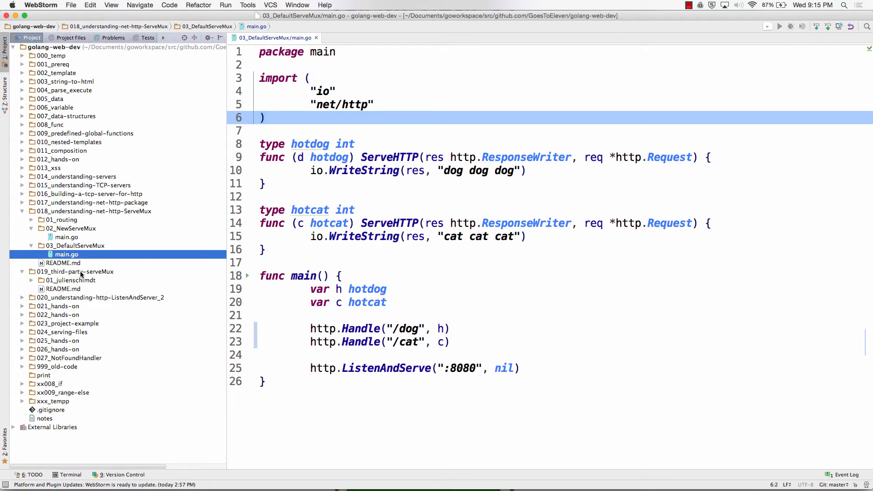
click(75, 270)
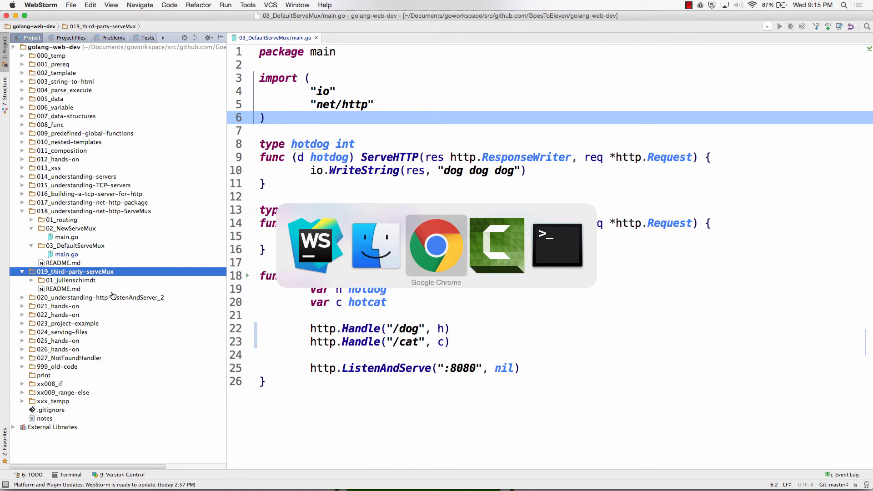
Step: Switch to Chrome and open godoc.org in a new tab
click(435, 245)
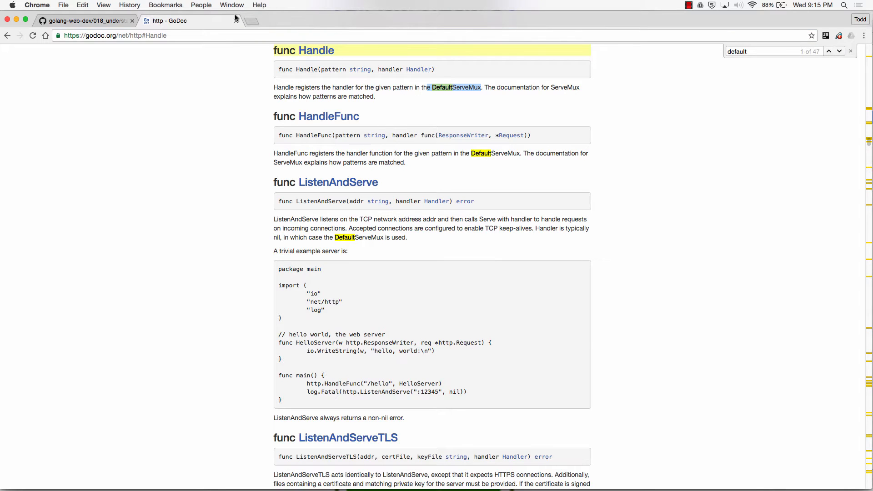
click(354, 21)
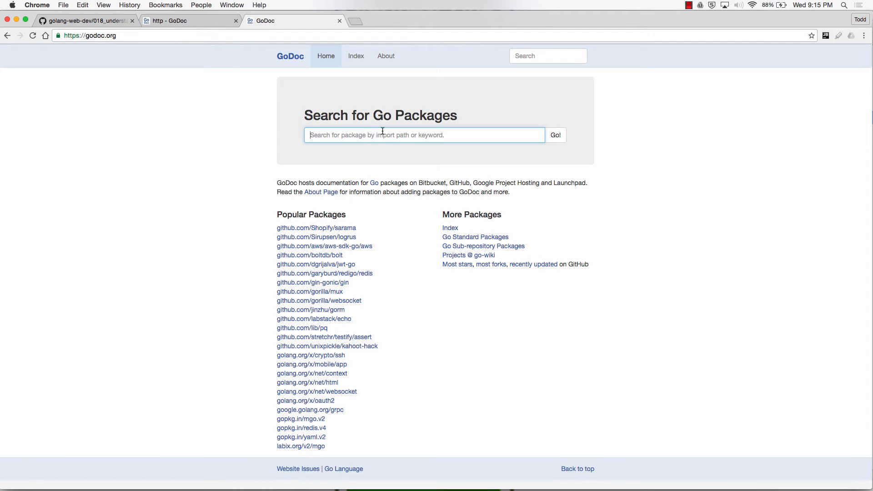
Step: Search GoDoc for serve mux / httprouter packages
text(serve)
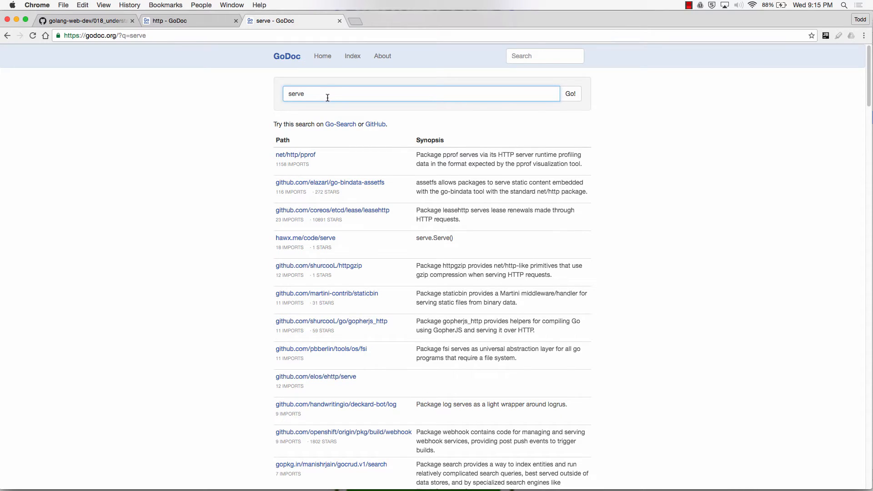
text(mu)
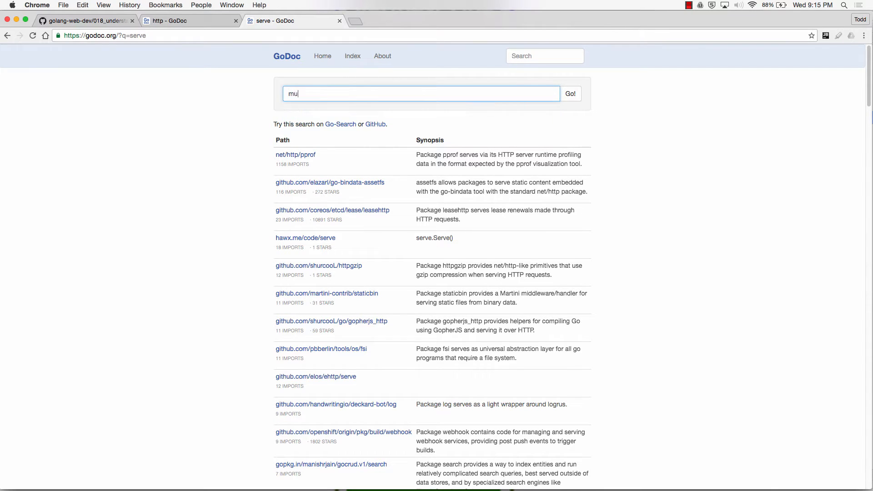
text(x)
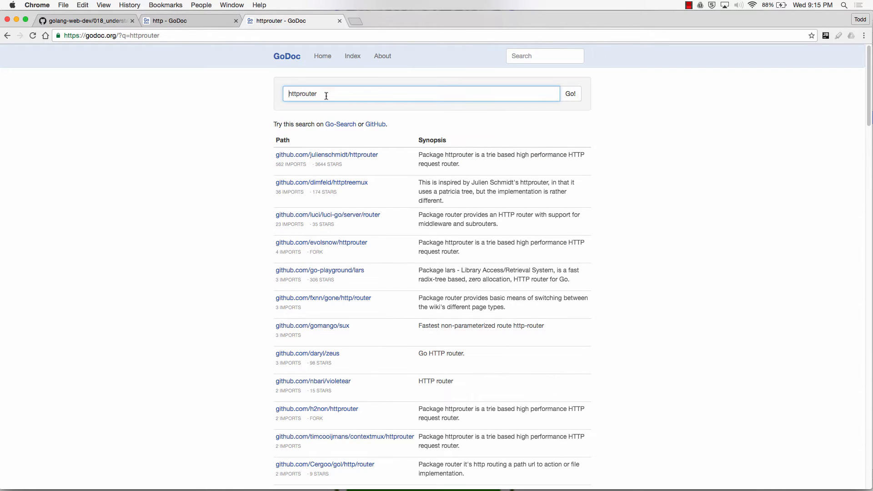
mouse_move(326, 155)
text(julienschmidt h)
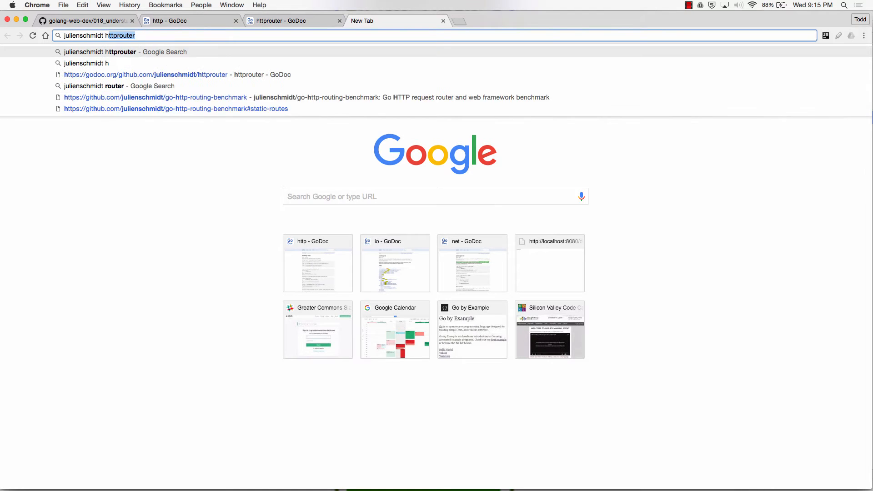
Step: Google 'julienschmidt httprouter benchmark' and open the go-http-routing-benchmark GitHub repo
text(bench)
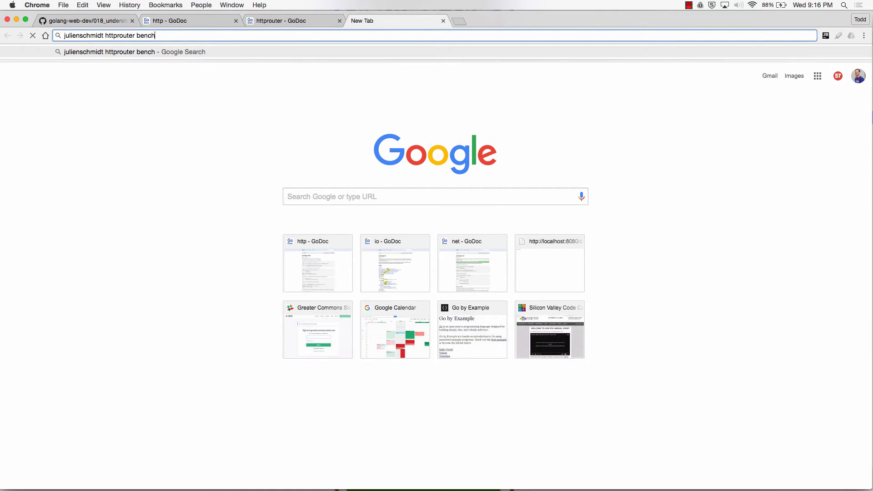
key(Return)
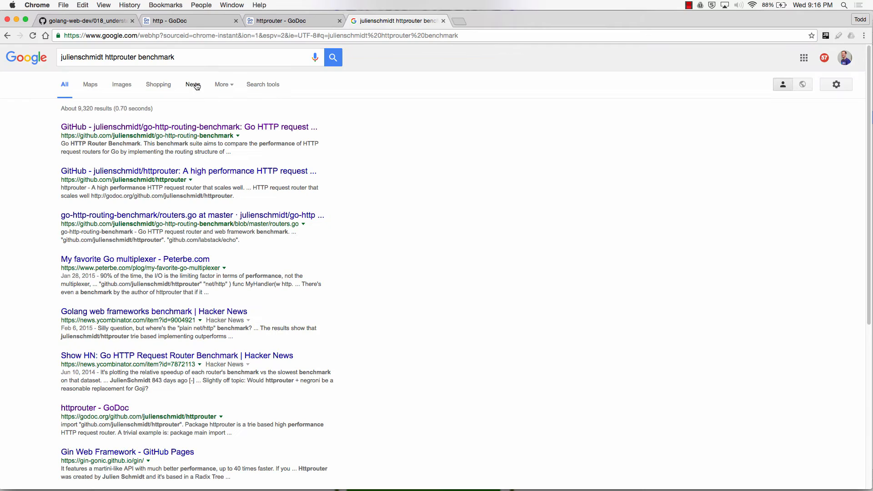
click(188, 127)
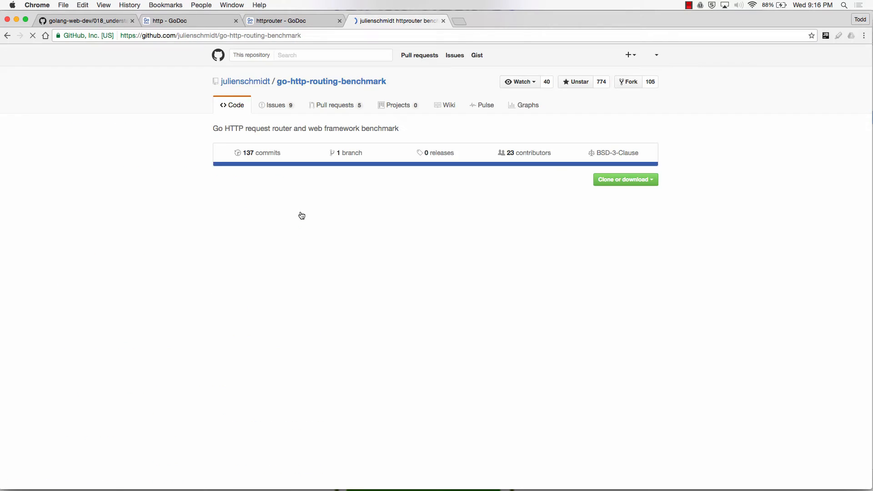
Step: Scroll the benchmark README to the StaticAll table and highlight HttpRouter's 15010 ns/op figure
scroll(down, 3)
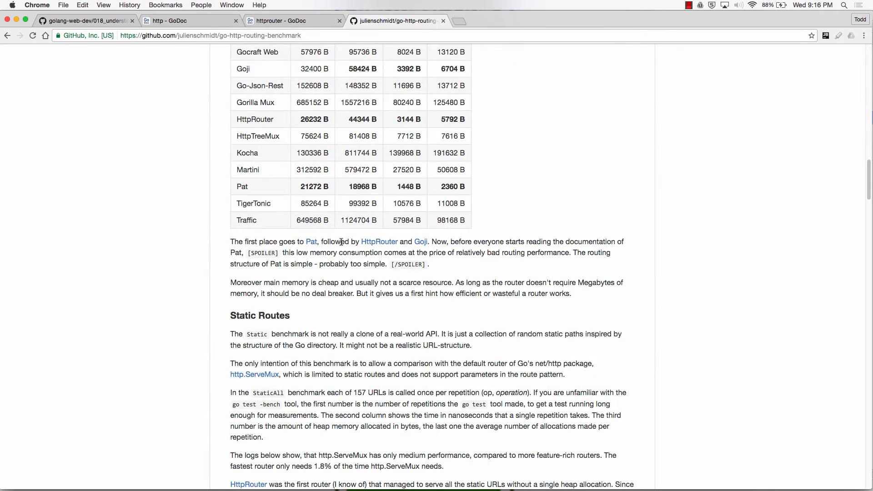
scroll(up, 3)
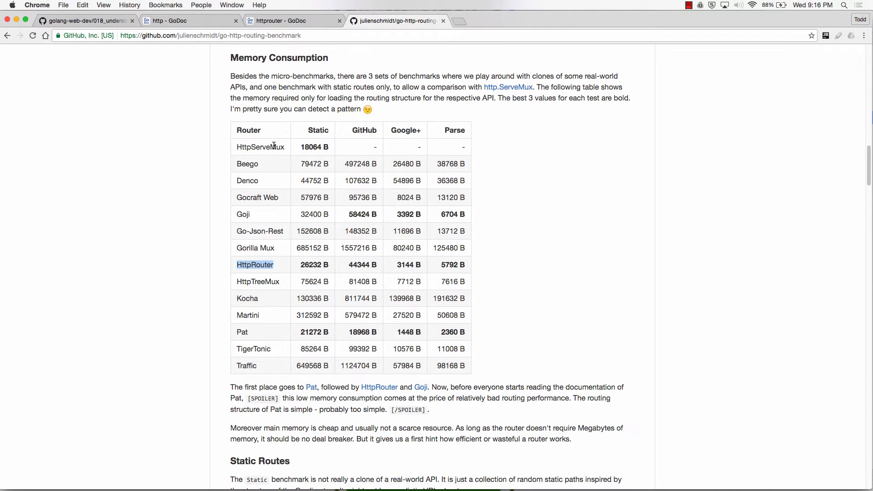
scroll(down, 3)
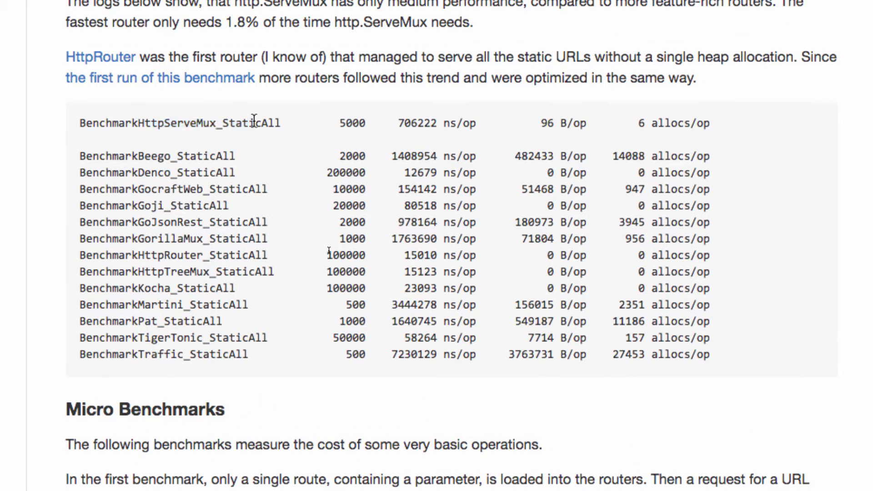
double_click(179, 123)
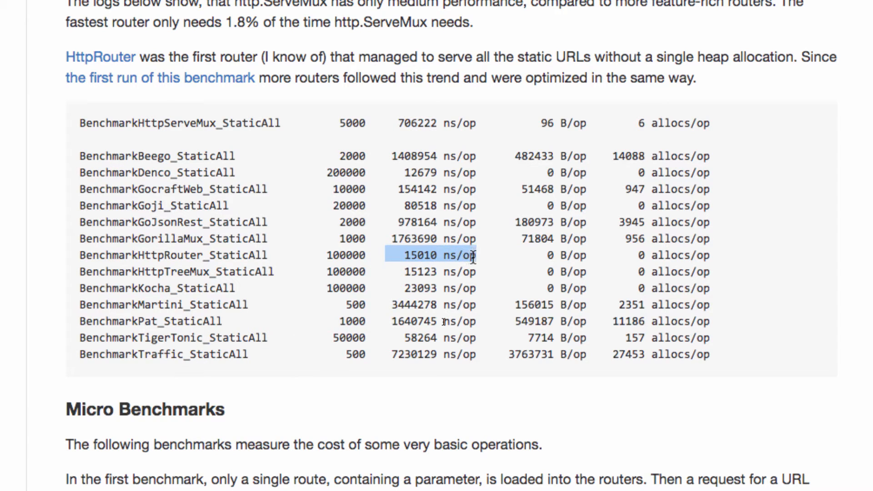
mouse_move(391, 266)
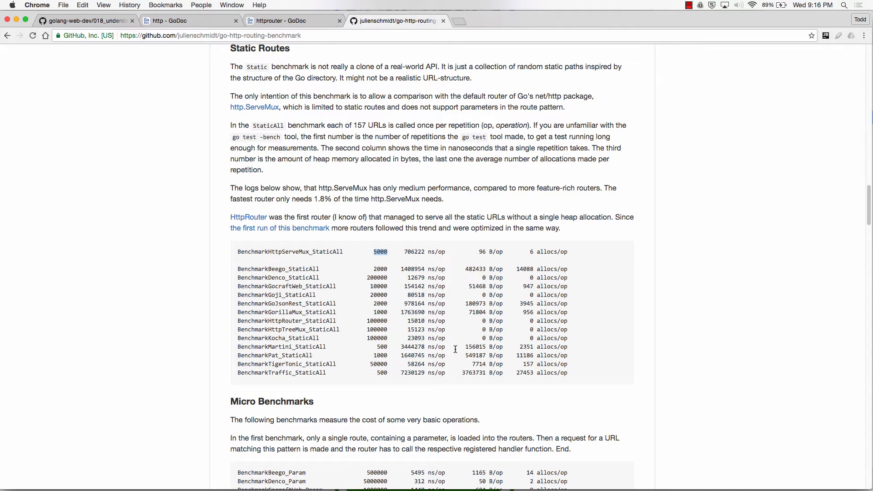
mouse_move(437, 329)
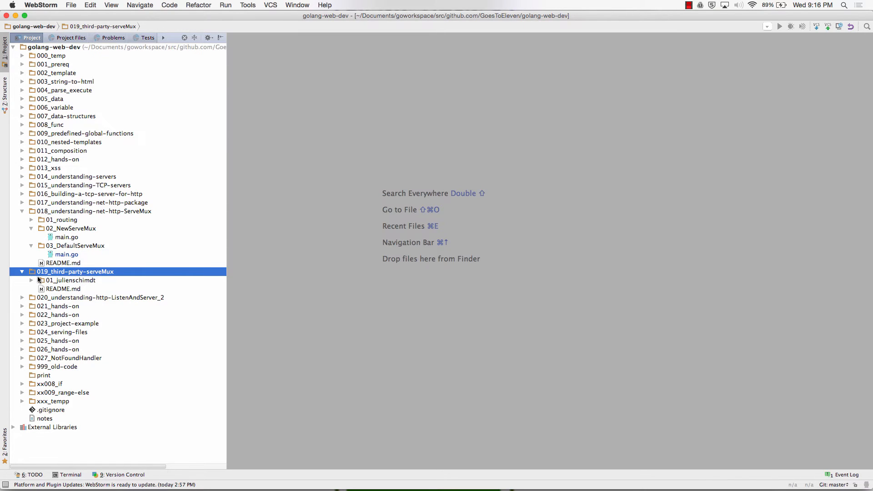
Step: Expand 019_third-party-serveMux/01_julienschmidt and open its main.go in the editor
click(32, 280)
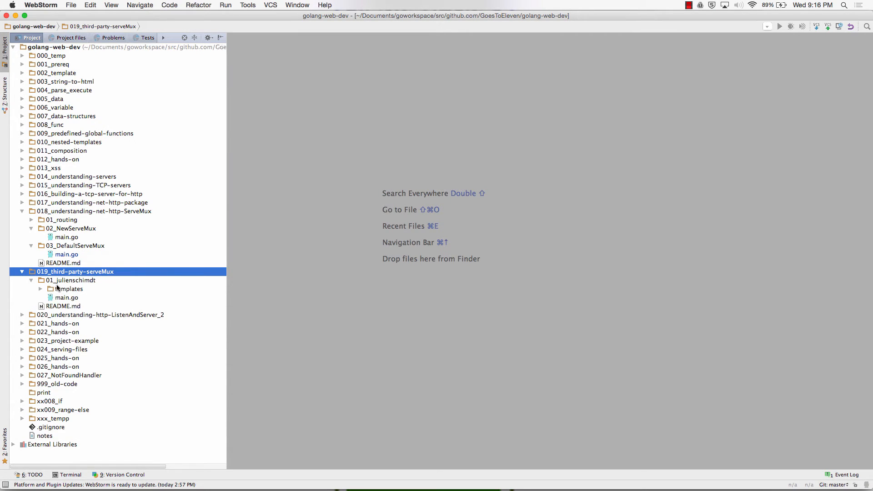
click(68, 288)
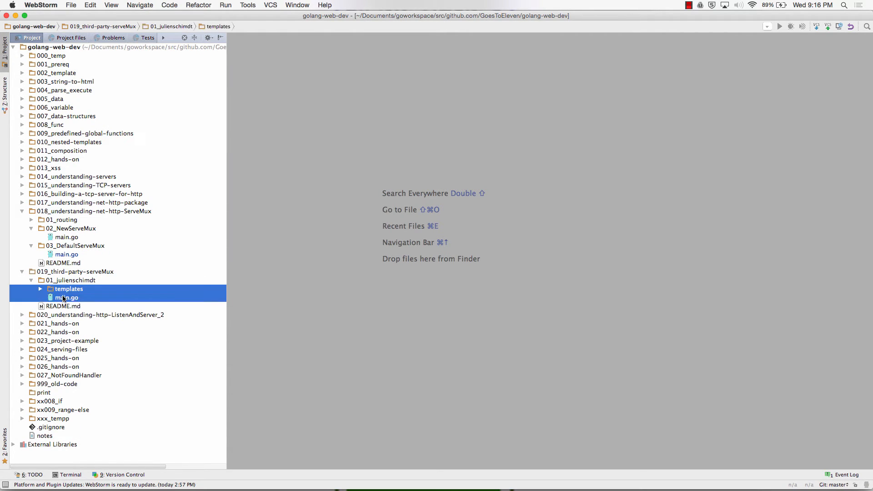
double_click(66, 297)
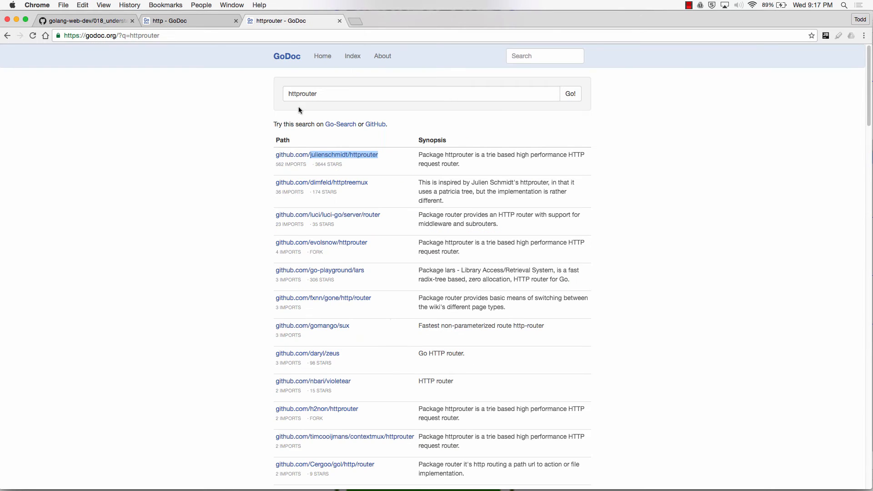
Step: Open the github.com/julienschmidt/httprouter docs and scroll to the Router methods index with ServeHTTP
click(326, 154)
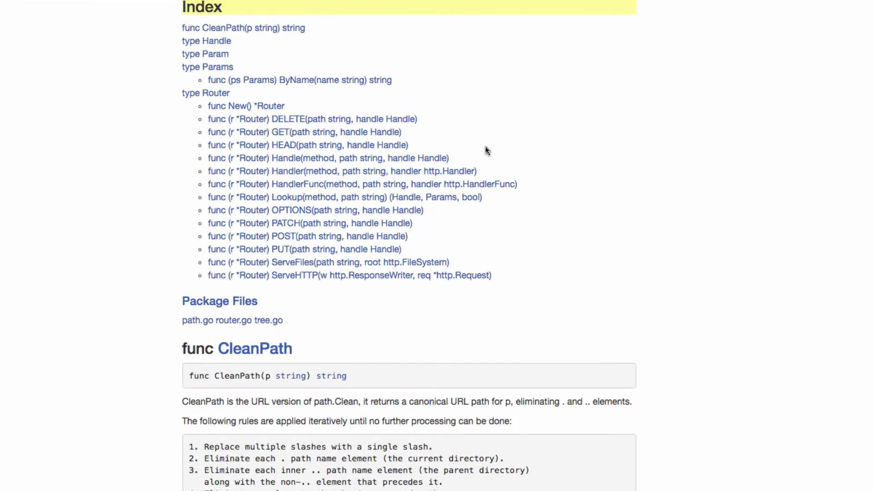
scroll(down, 3)
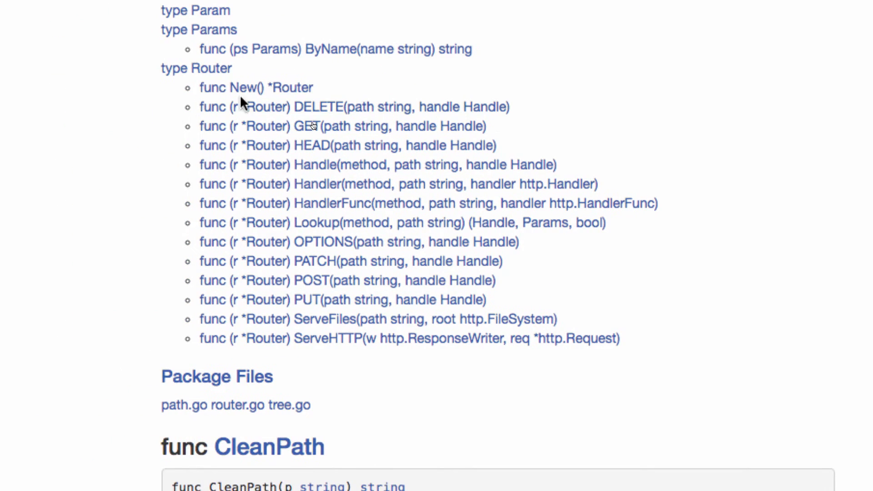
mouse_move(257, 87)
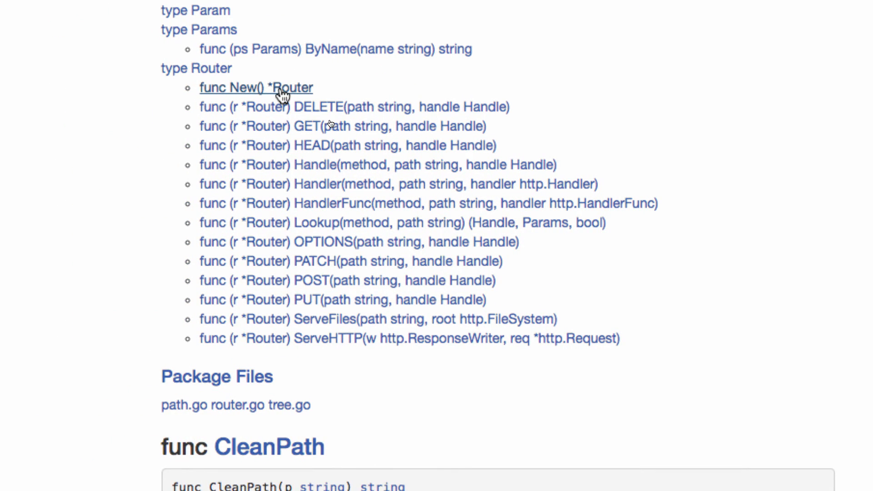
mouse_move(581, 309)
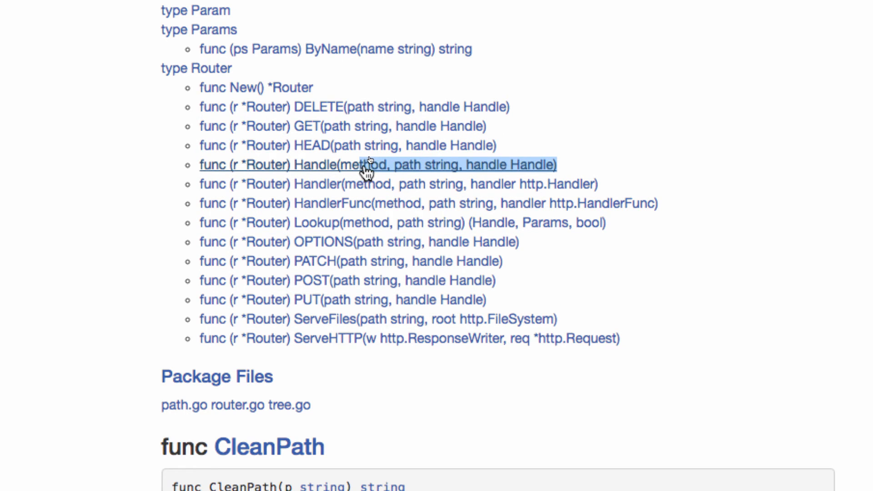
mouse_move(420, 170)
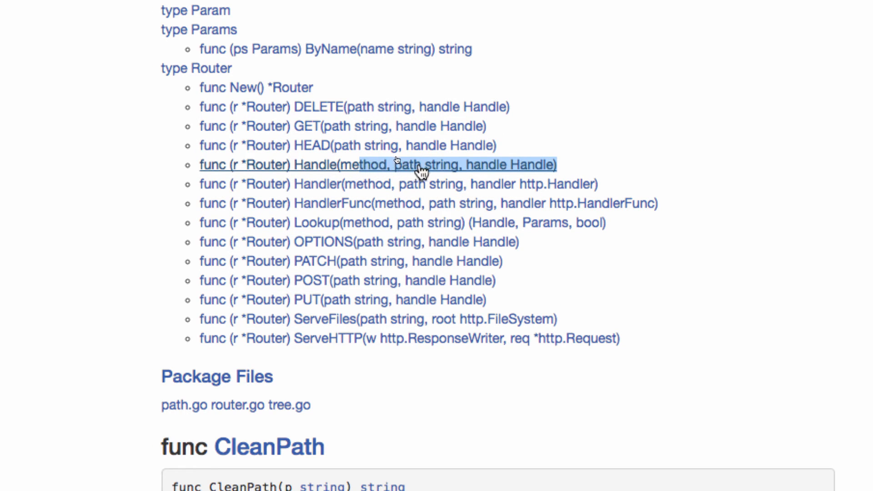
mouse_move(532, 171)
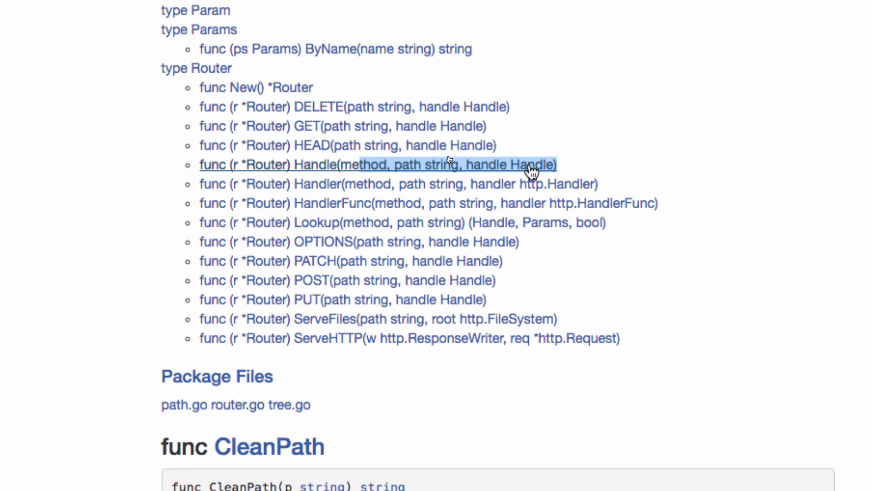
mouse_move(611, 154)
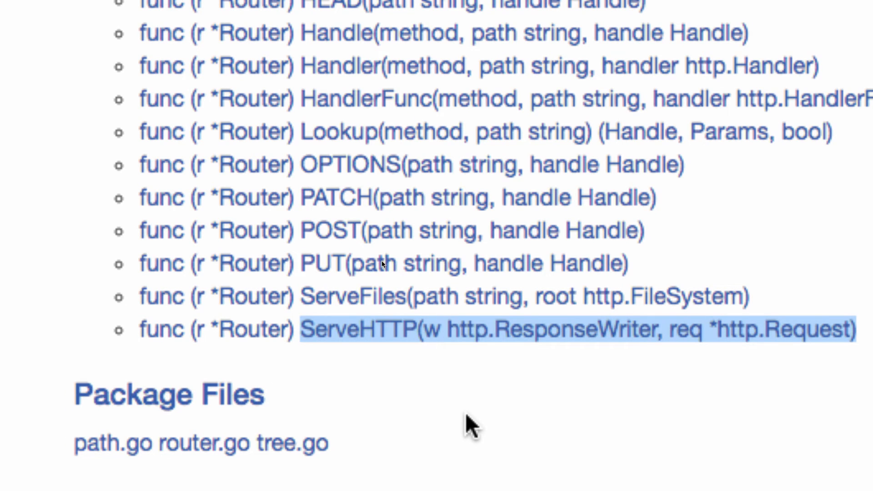
scroll(up, 3)
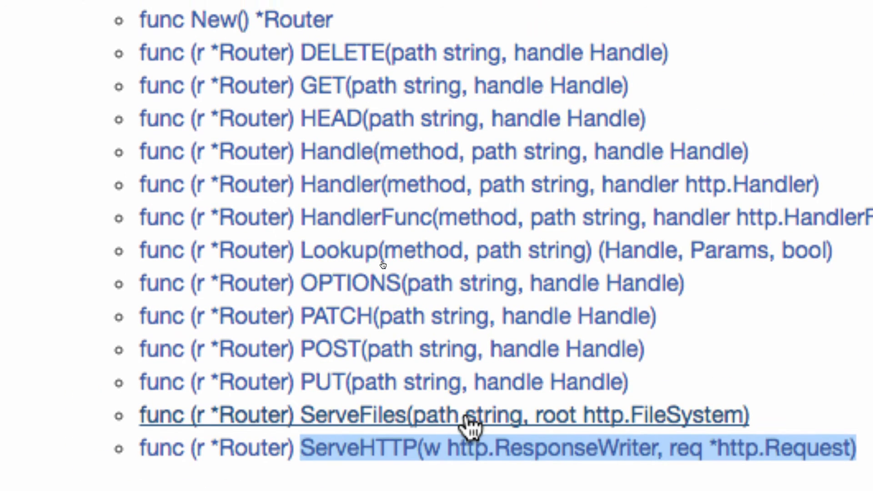
mouse_move(724, 373)
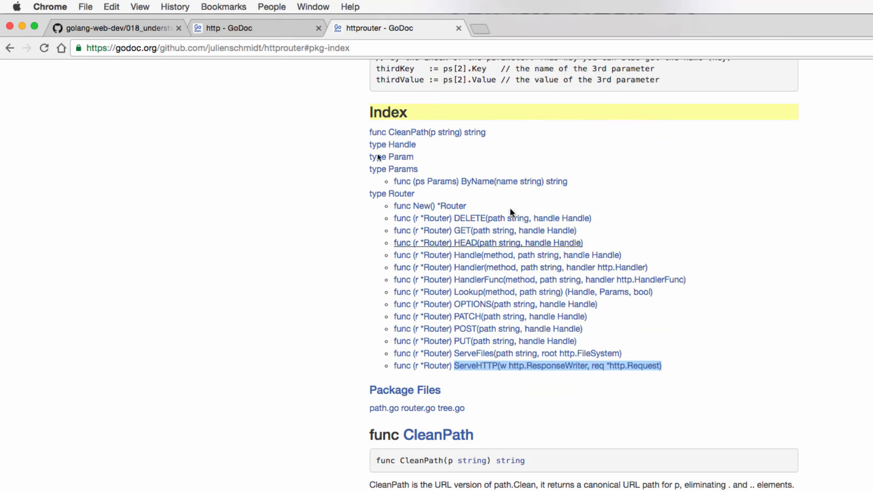
click(256, 28)
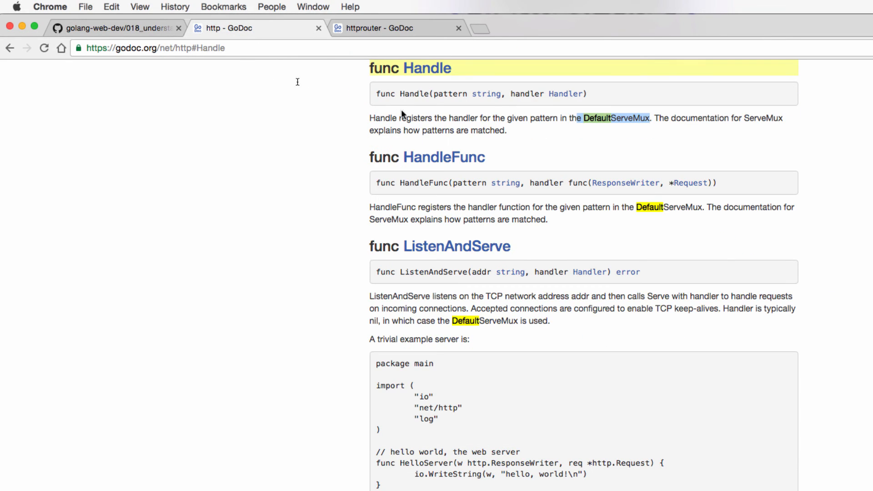
scroll(up, 3)
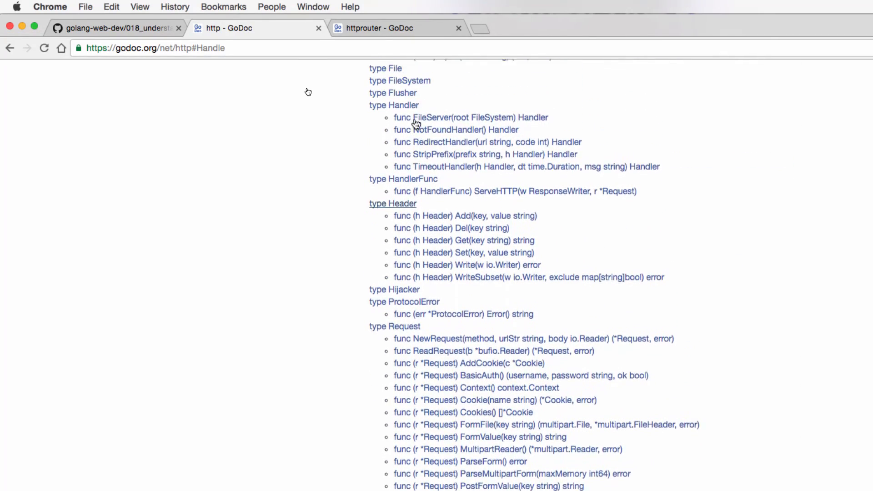
click(394, 105)
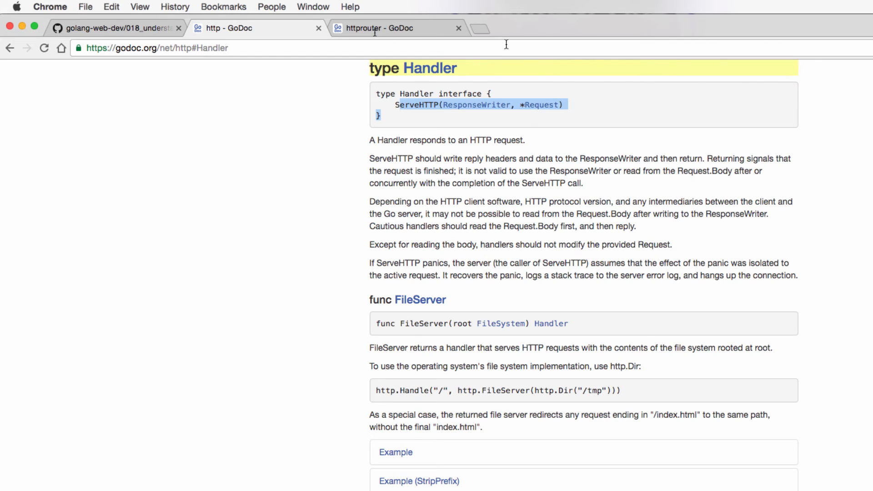
click(377, 28)
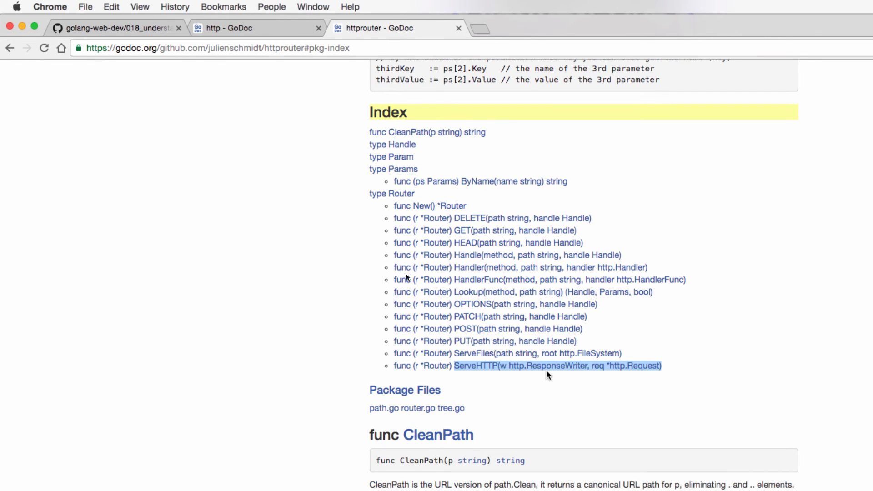
mouse_move(681, 270)
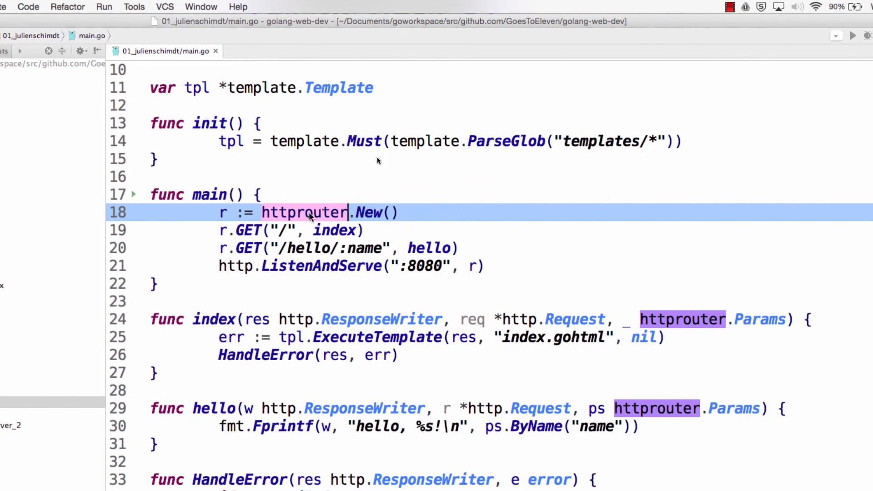
scroll(up, 3)
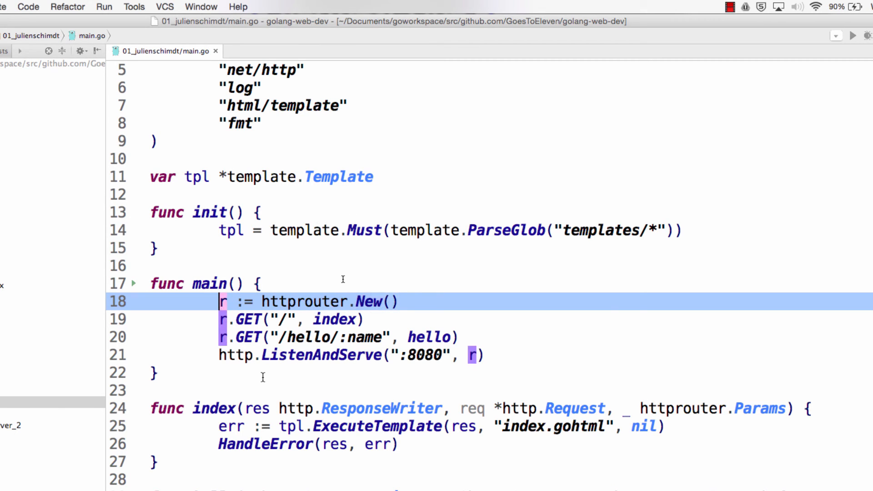
scroll(down, 3)
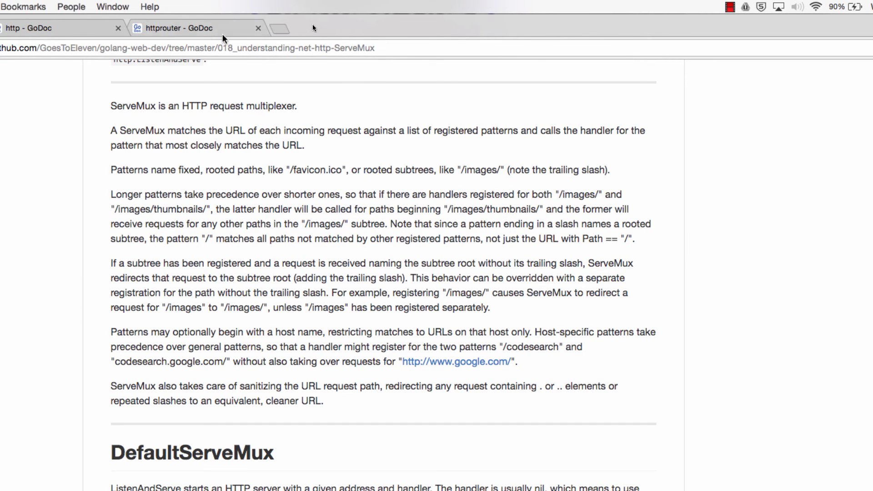
Step: Switch Chrome to the 018_understanding-net-http-ServeMux README tab
click(189, 28)
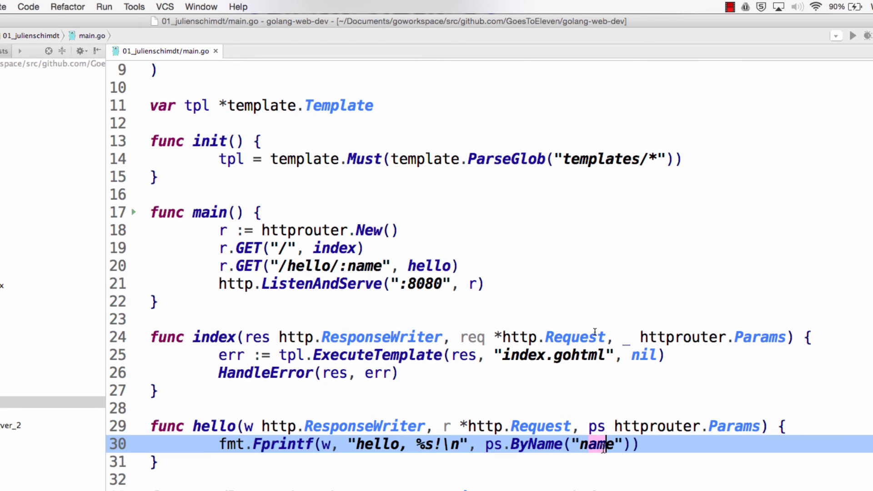
mouse_move(504, 210)
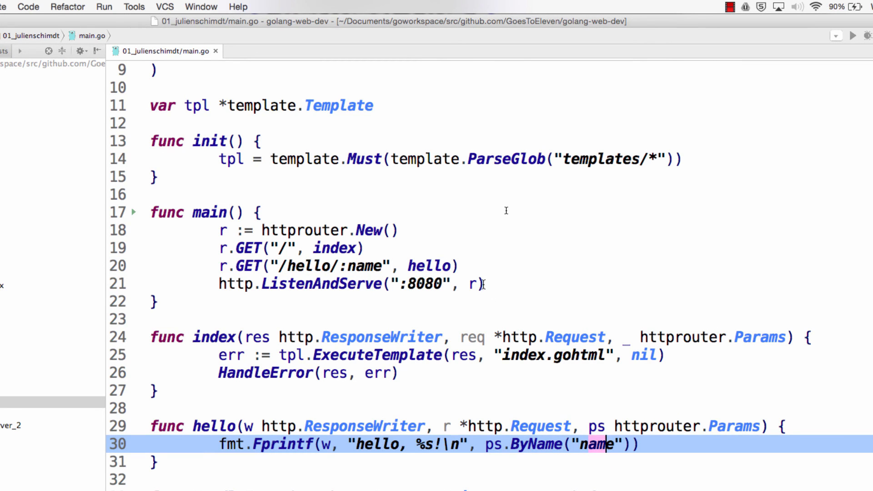
mouse_move(464, 195)
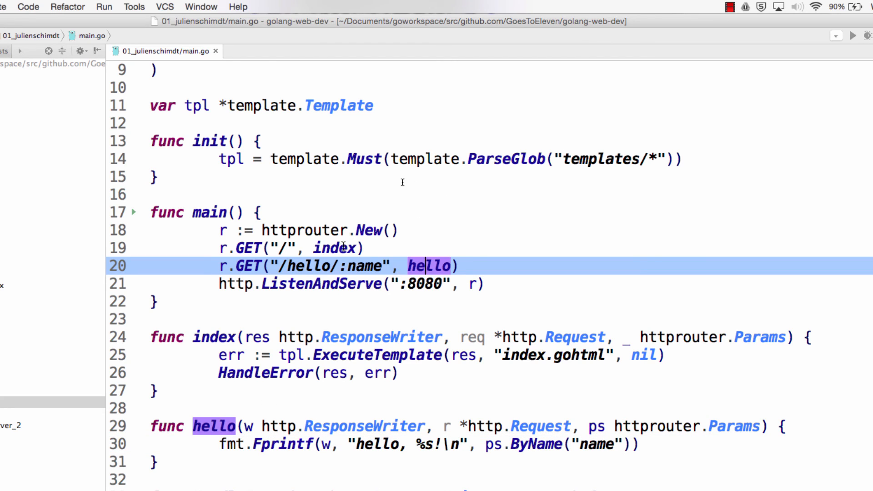
Step: Highlight the index handler's usages, then open 03_DefaultServeMux/main.go with /dog and /cat via http.Handle
click(339, 248)
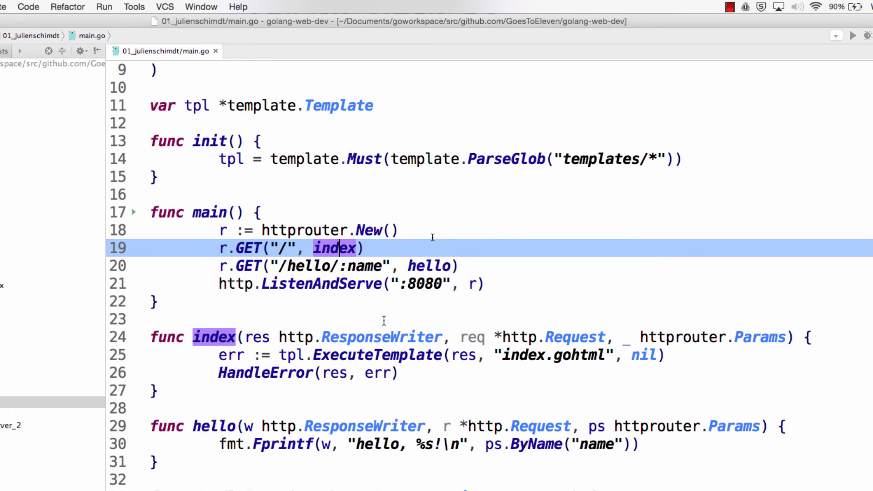
mouse_move(440, 238)
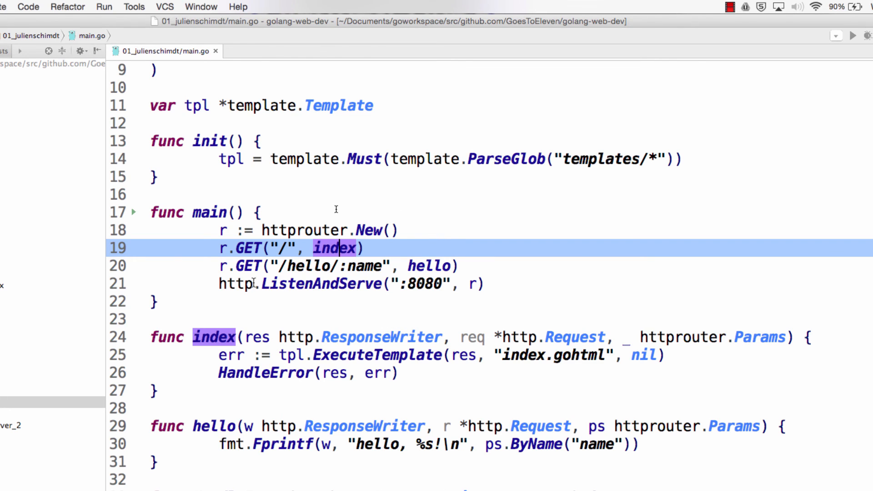
click(236, 283)
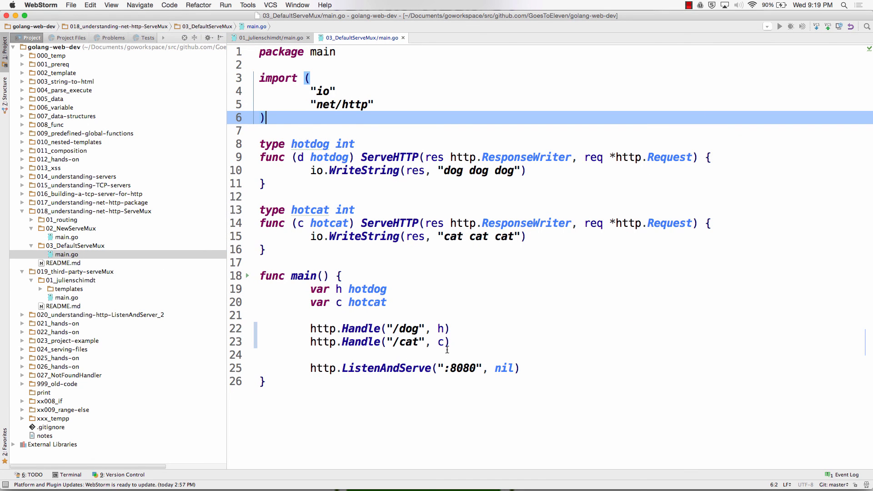
Step: Open 02_NewServeMux/main.go registering /dog and /cat on an http.NewServeMux mux
click(65, 237)
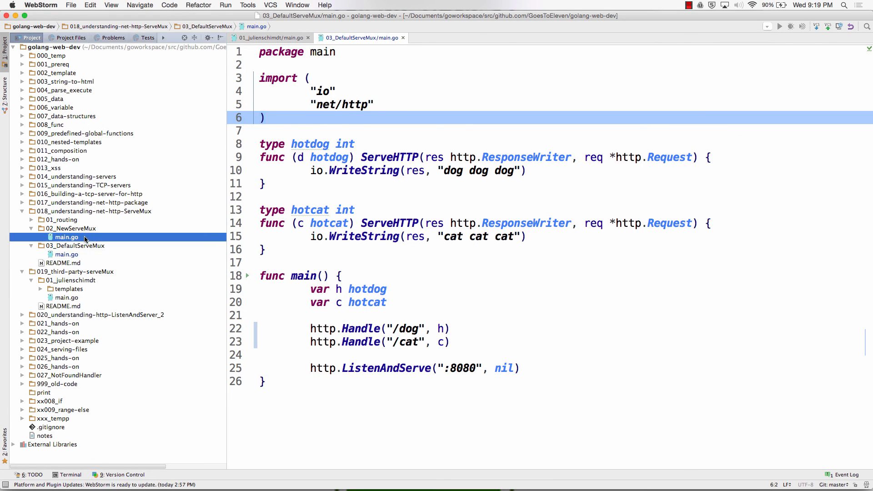
click(66, 236)
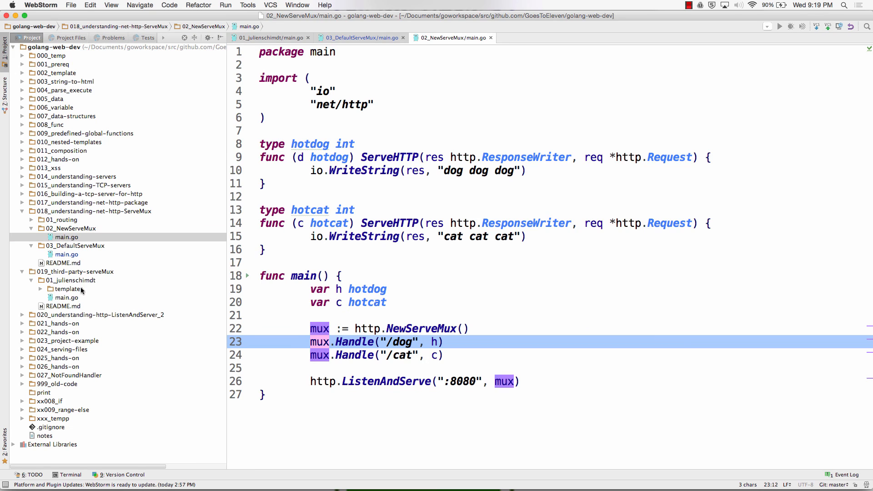